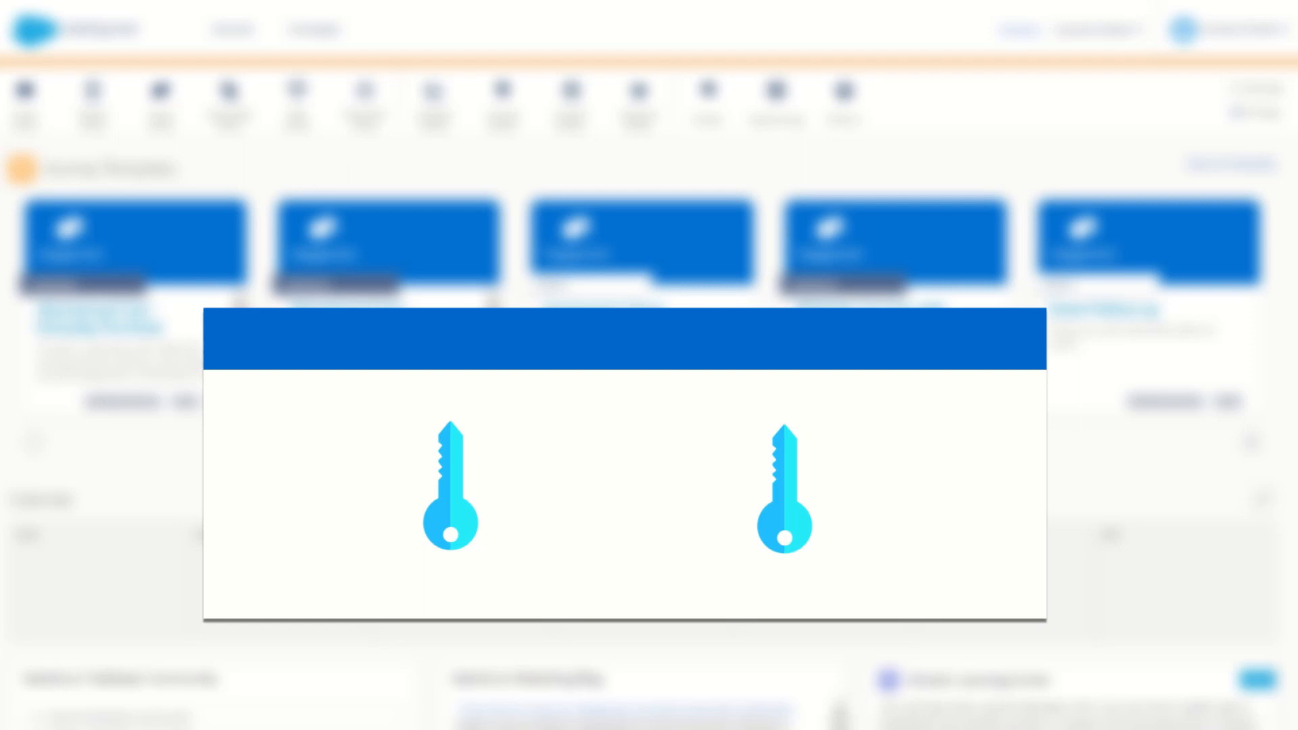
type("DATA")
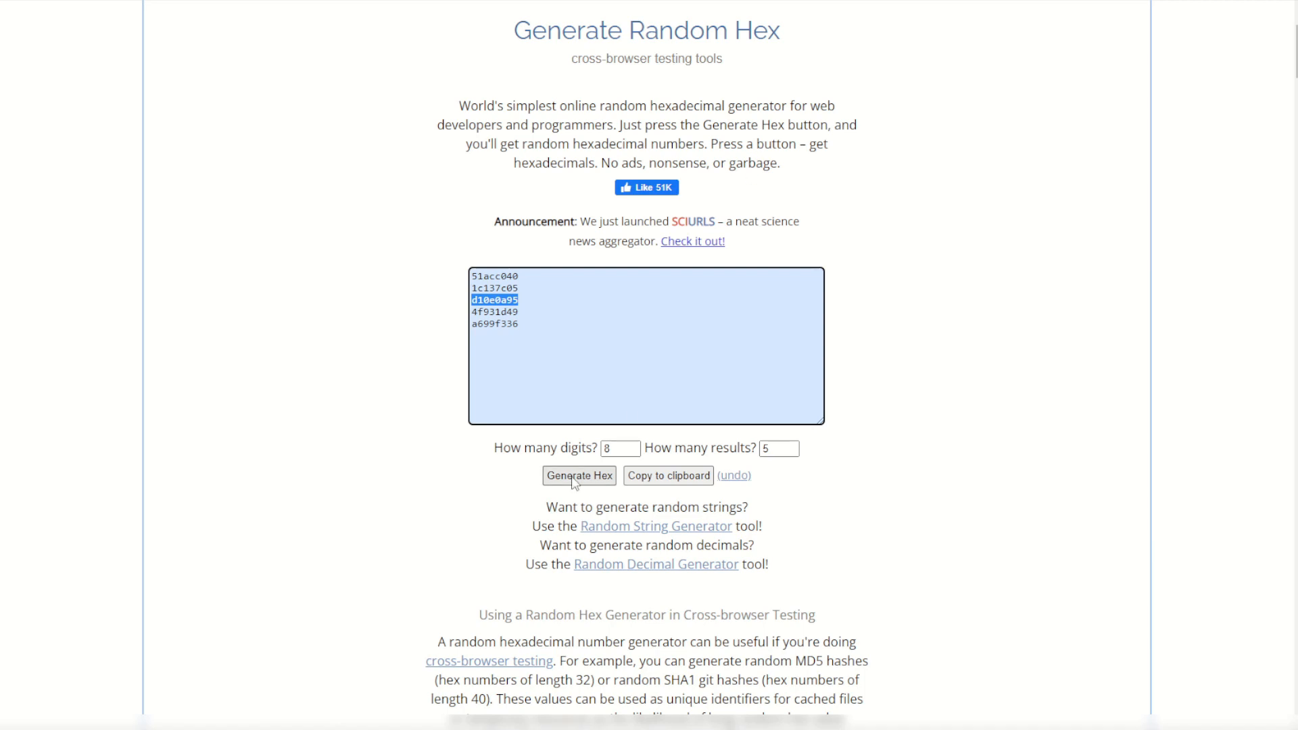
left_click(578, 475)
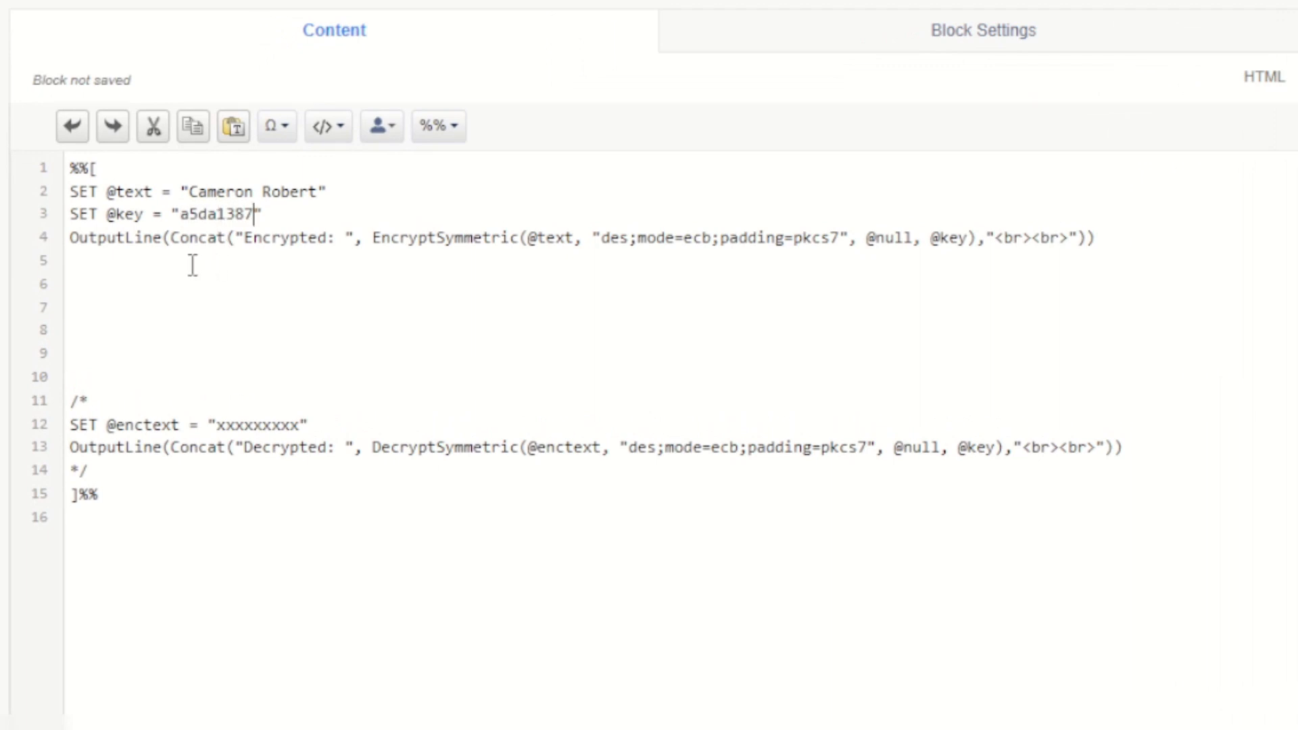
mouse_move(381, 255)
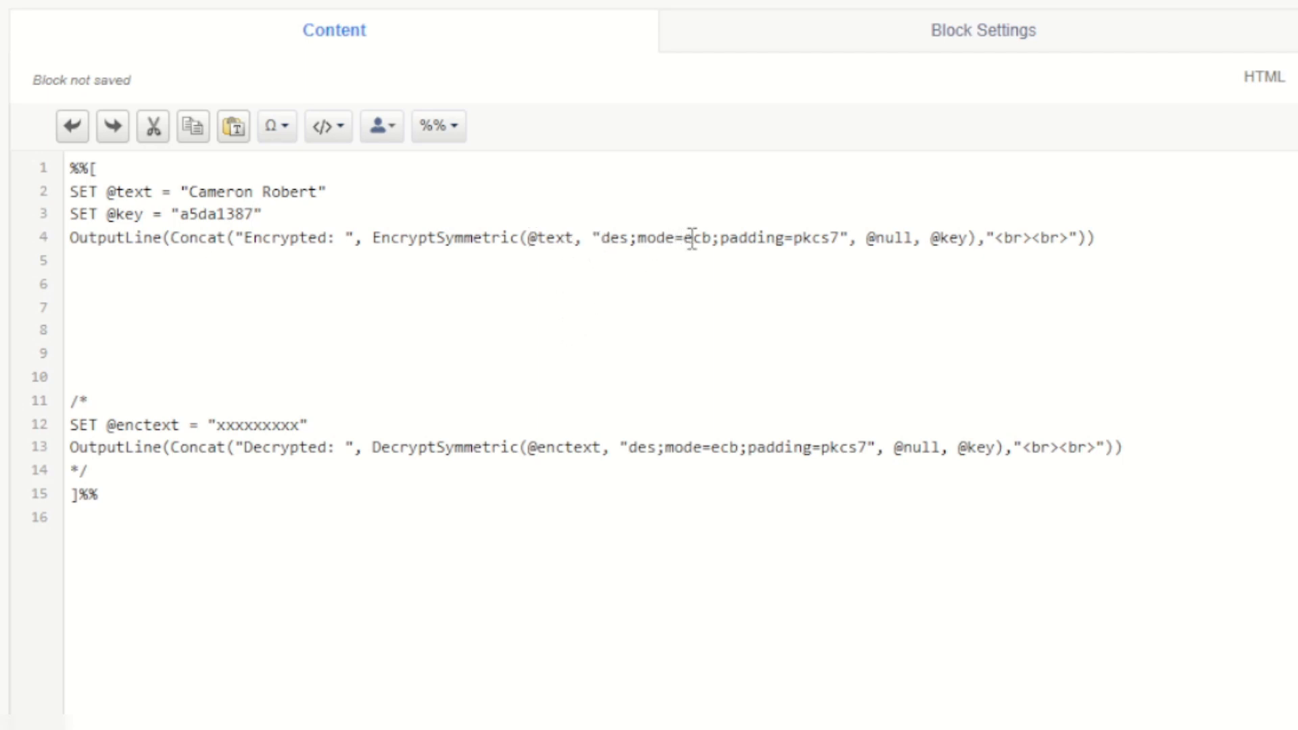
mouse_move(835, 259)
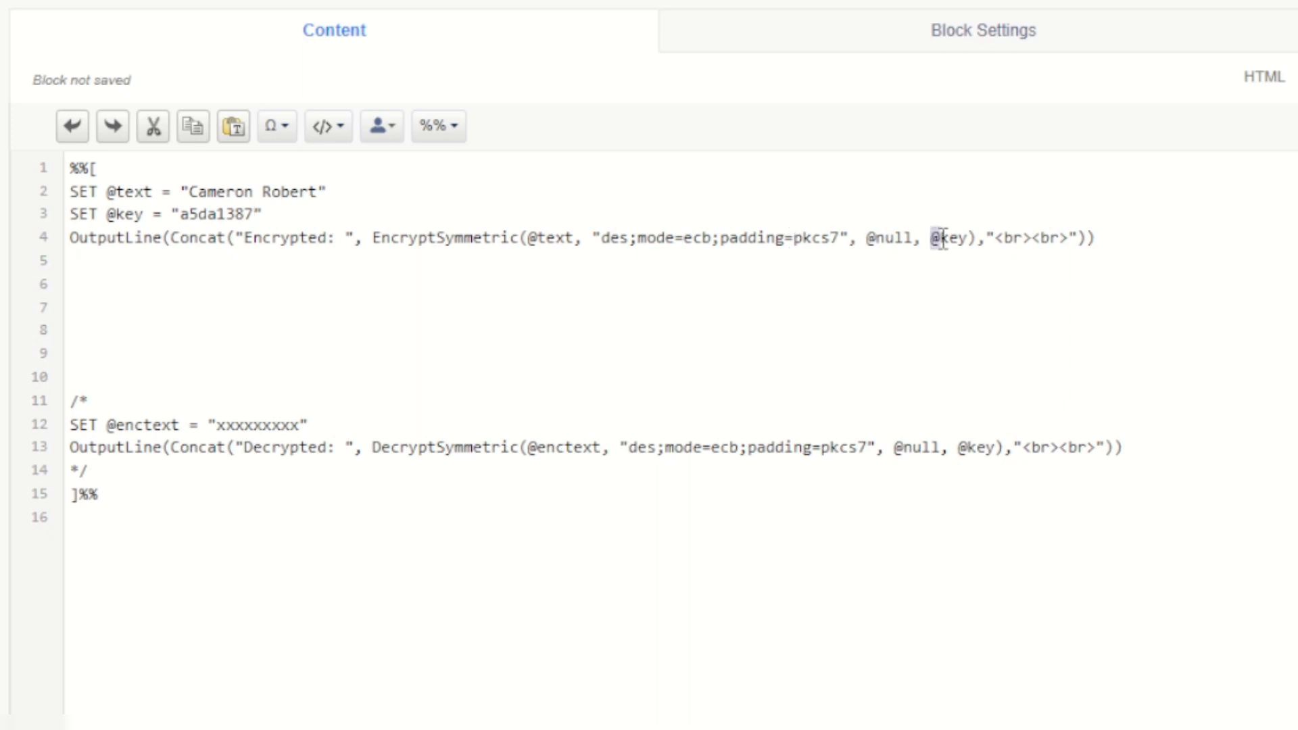
double_click(125, 214)
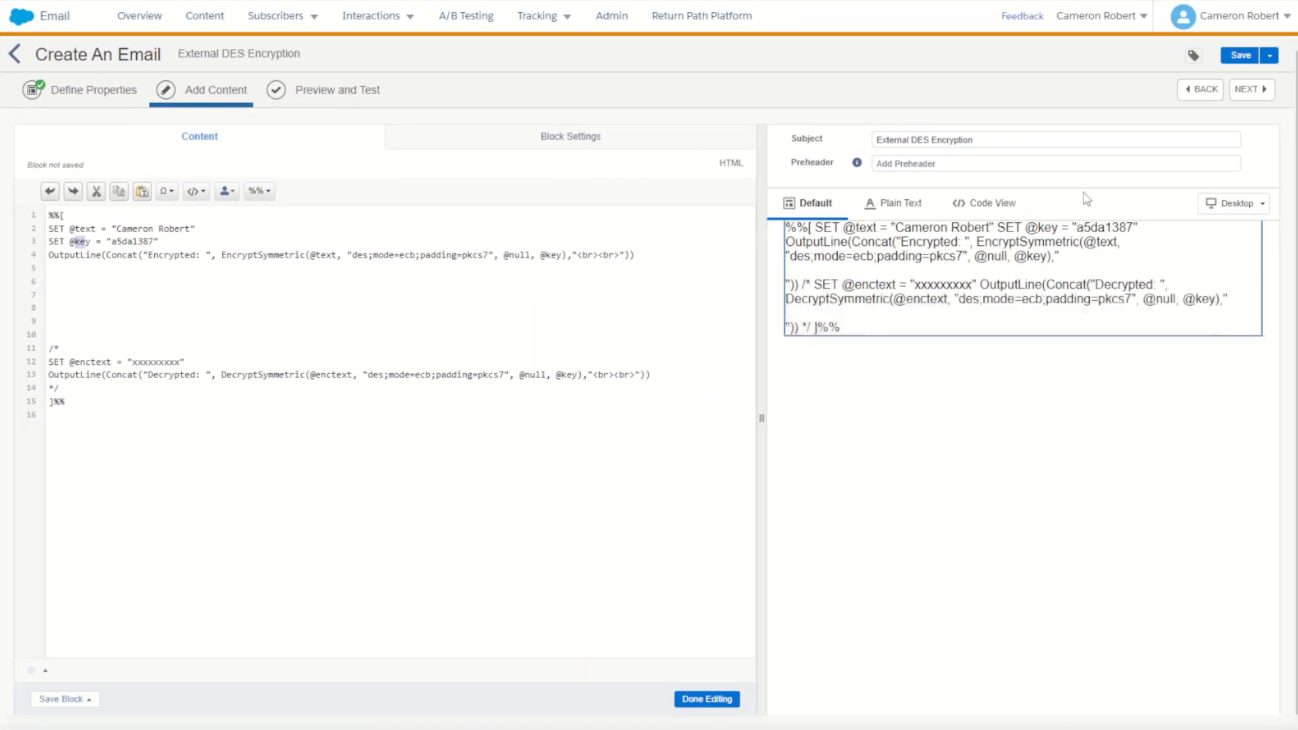
- Preview the email and copy the encrypted output qg90FURSCZkNavGw187Ttg==
left_click(338, 89)
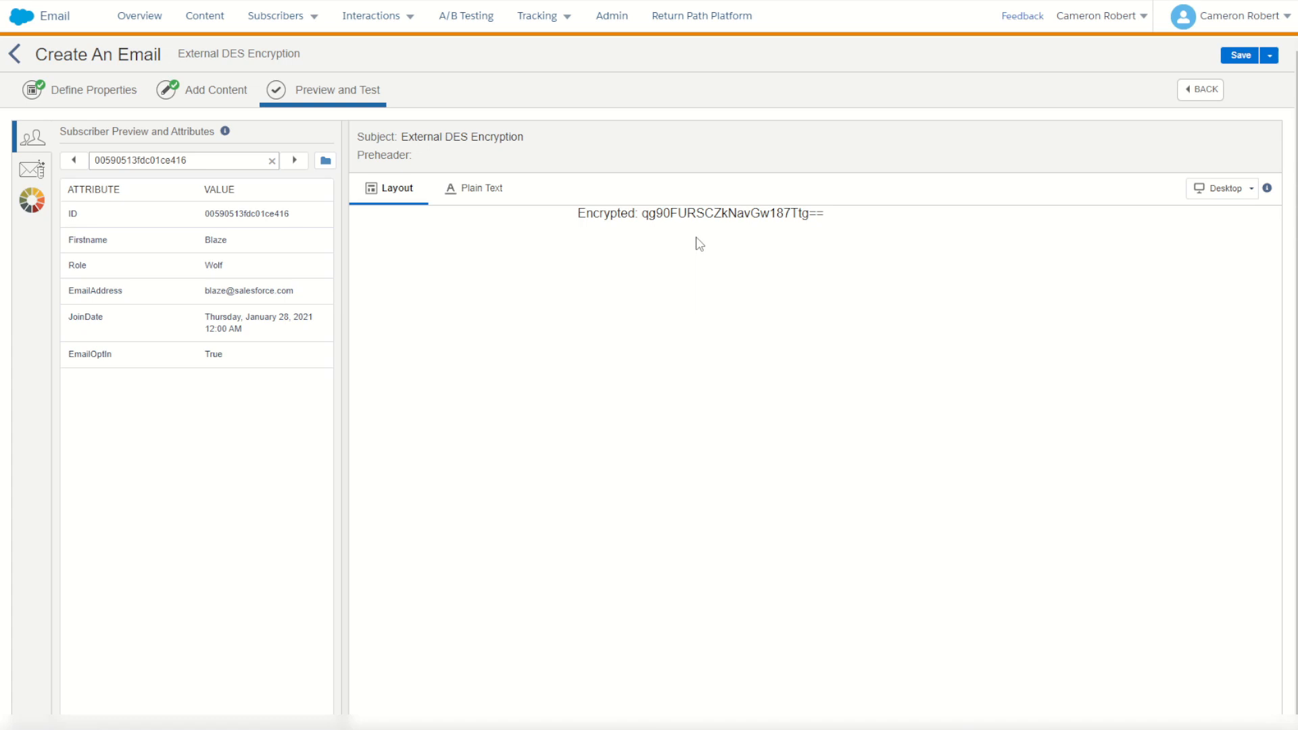
left_click_drag(644, 214, 822, 214)
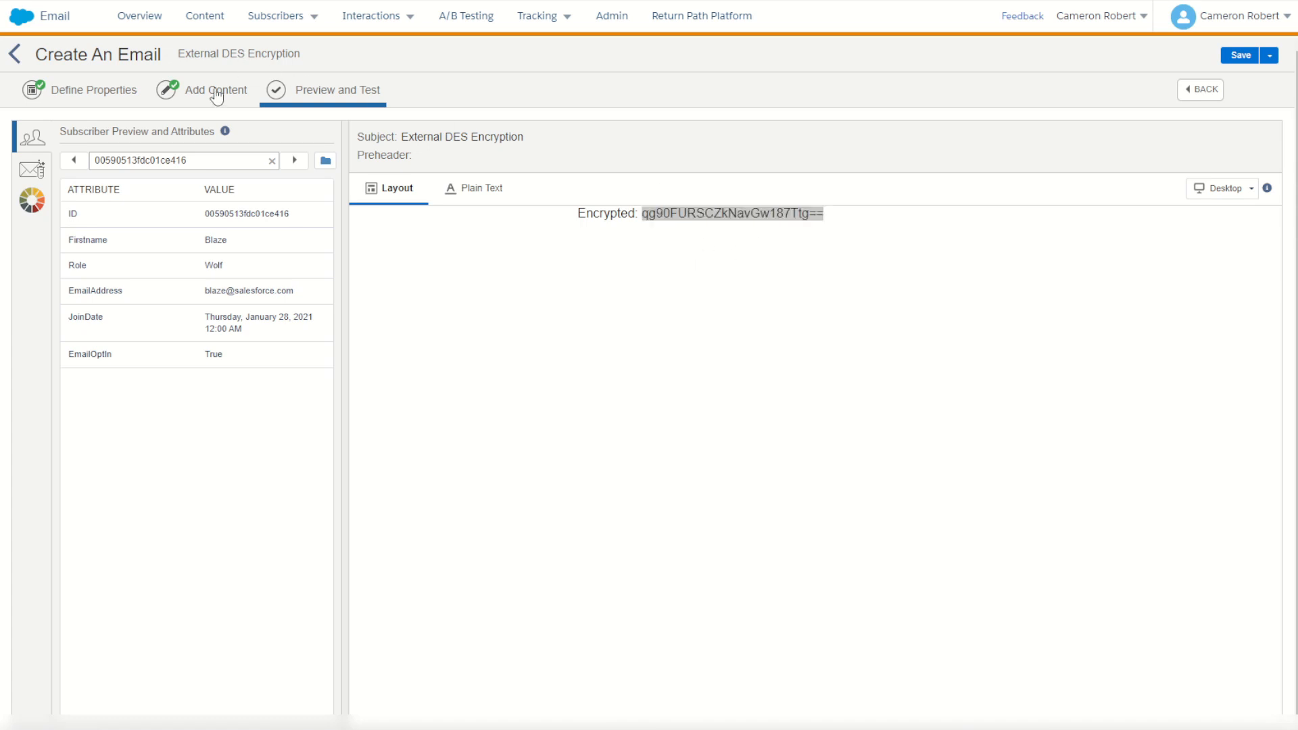
left_click(214, 89)
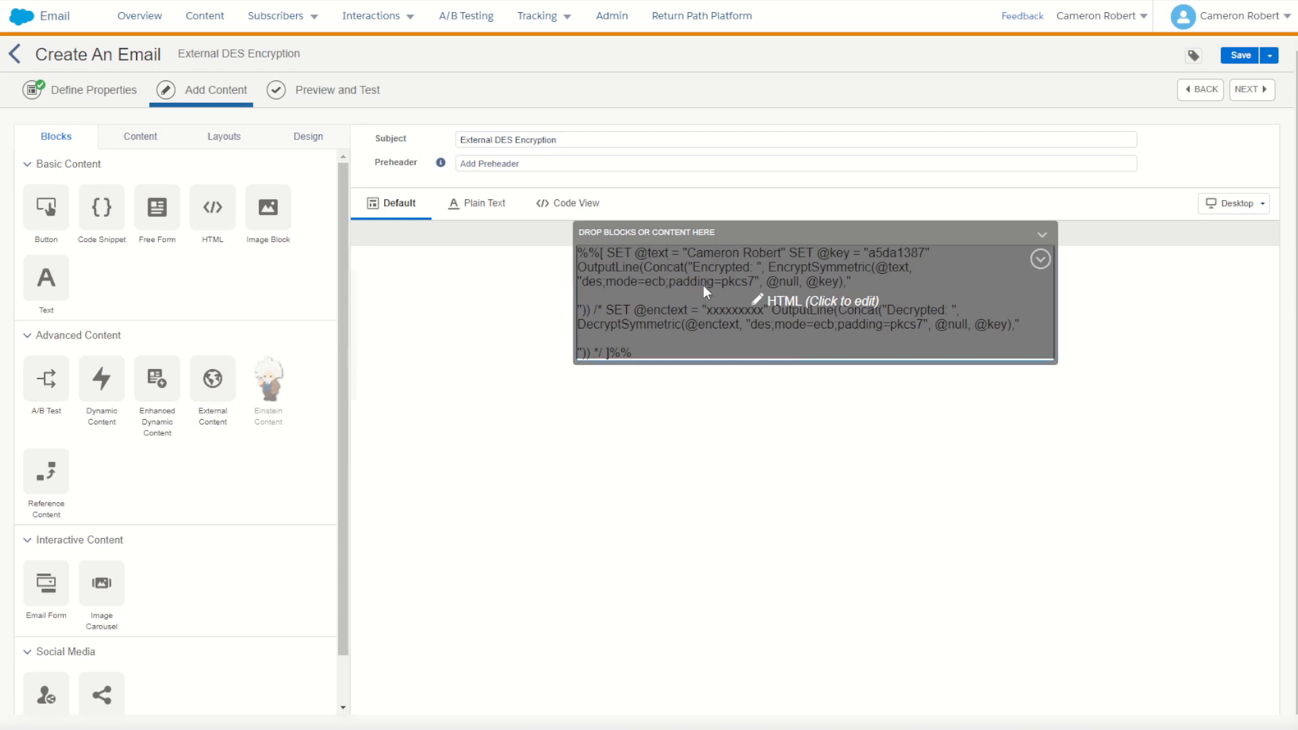
- Enable the DecryptSymmetric DES/ECB/pkcs7 line, preview the decryption, and copy the ciphertext
left_click(815, 299)
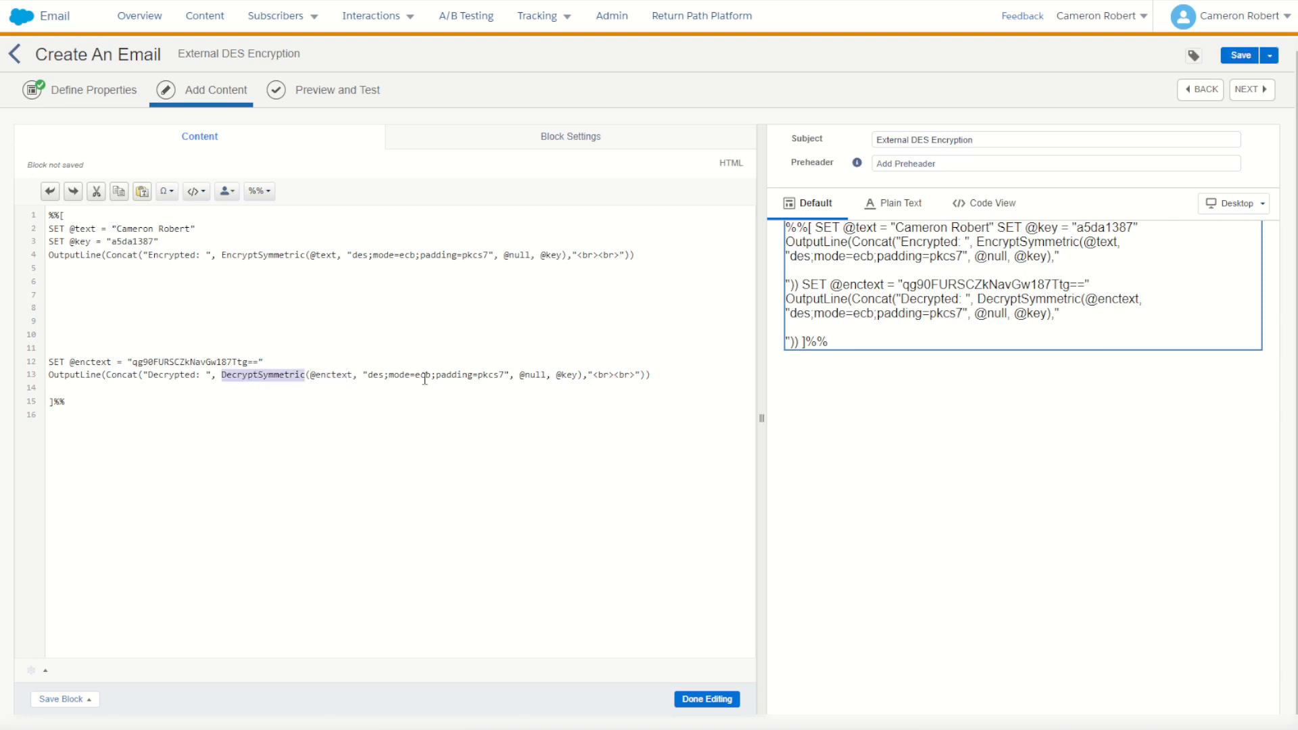
double_click(376, 376)
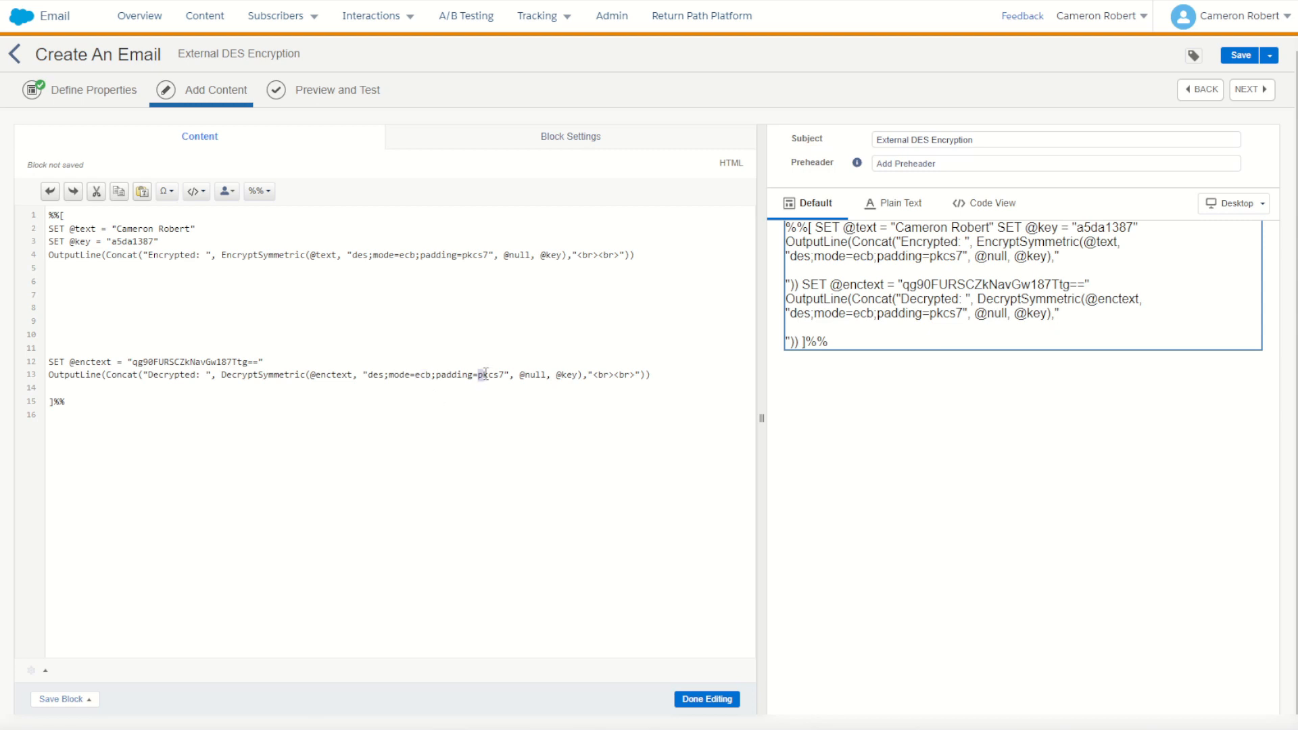
double_click(566, 374)
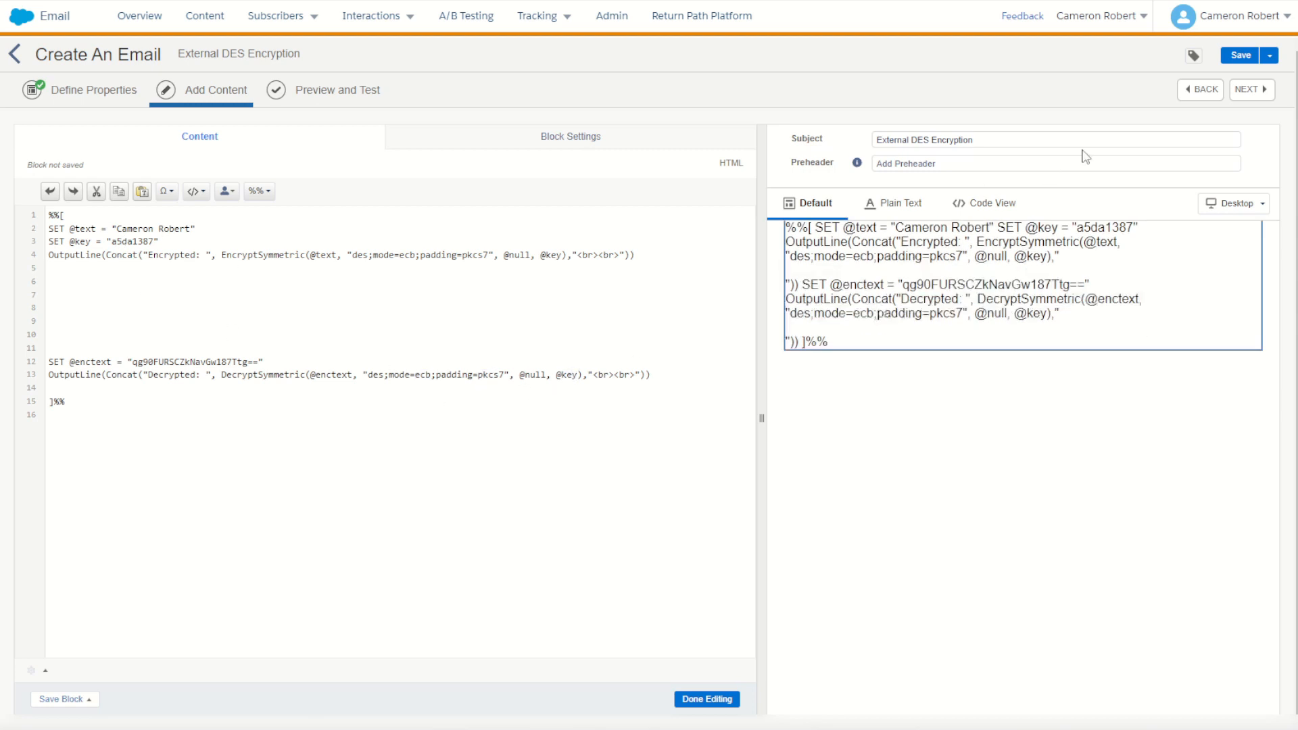
left_click(336, 89)
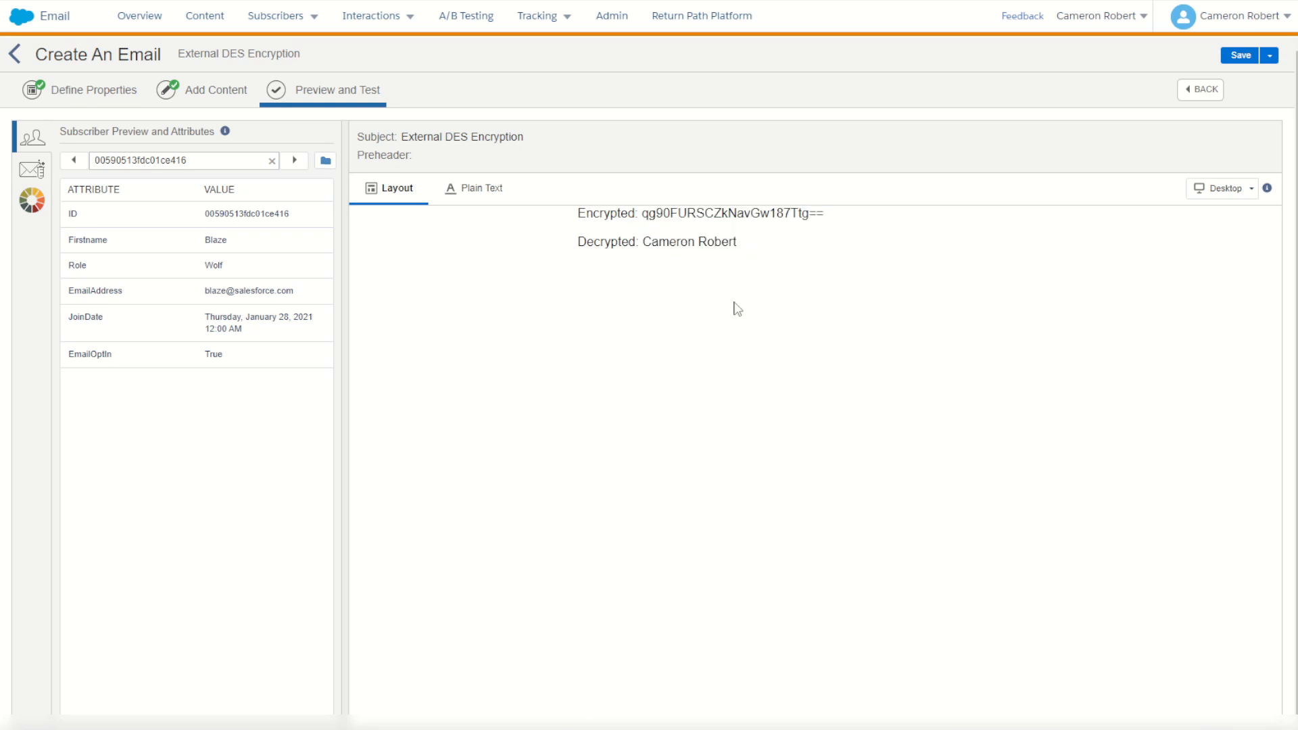
mouse_move(770, 387)
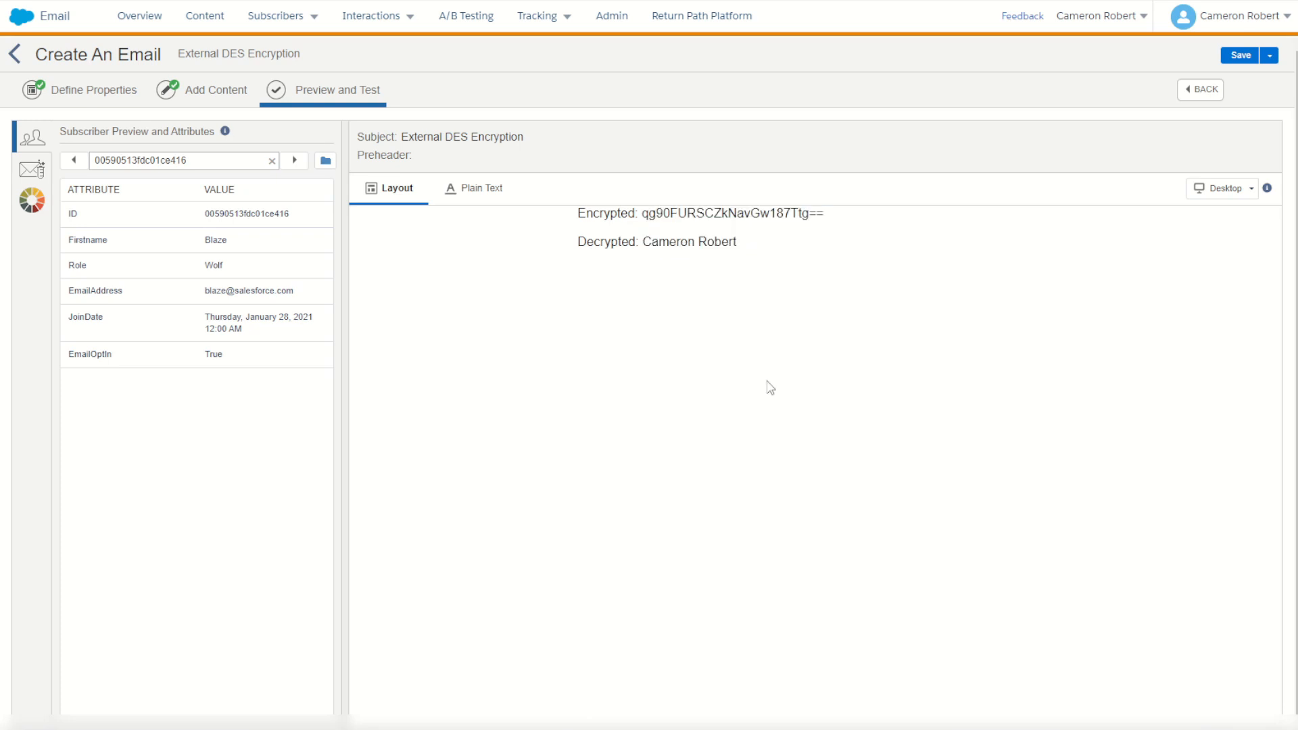
left_click(215, 89)
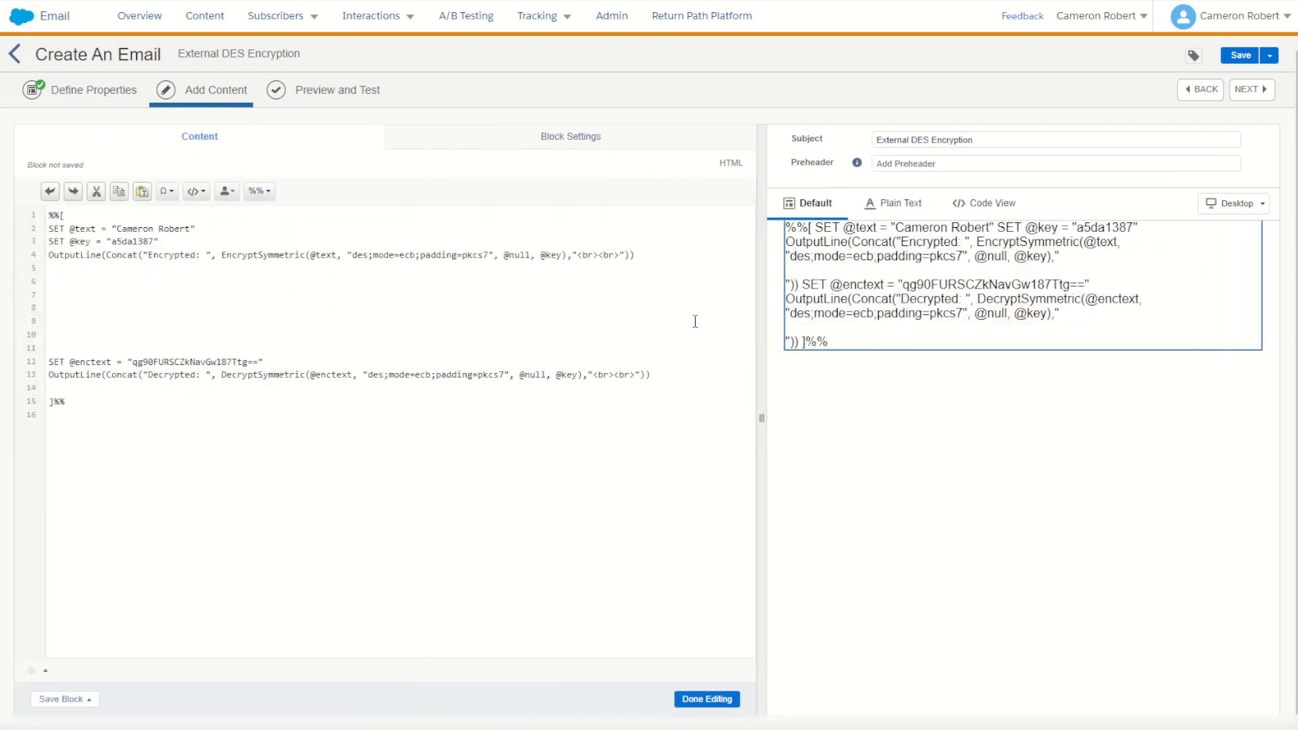
mouse_move(633, 329)
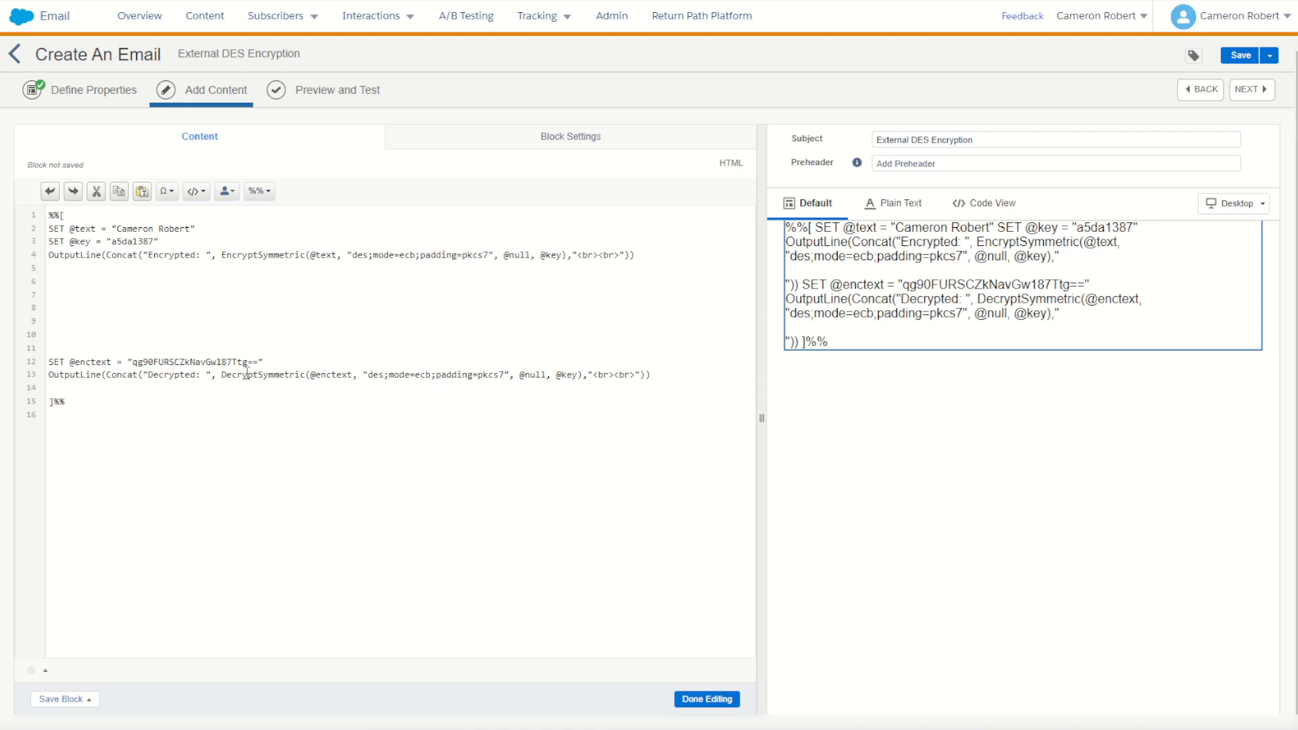
double_click(196, 362)
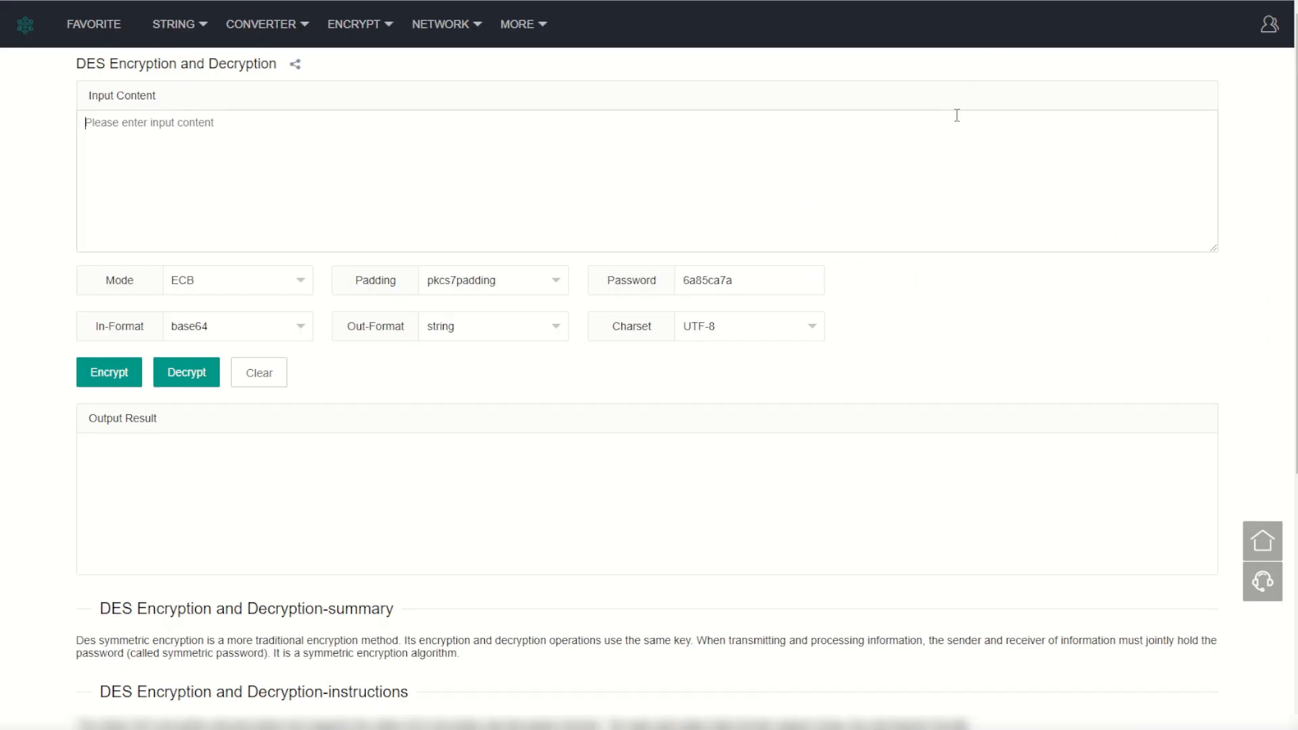
mouse_move(142, 161)
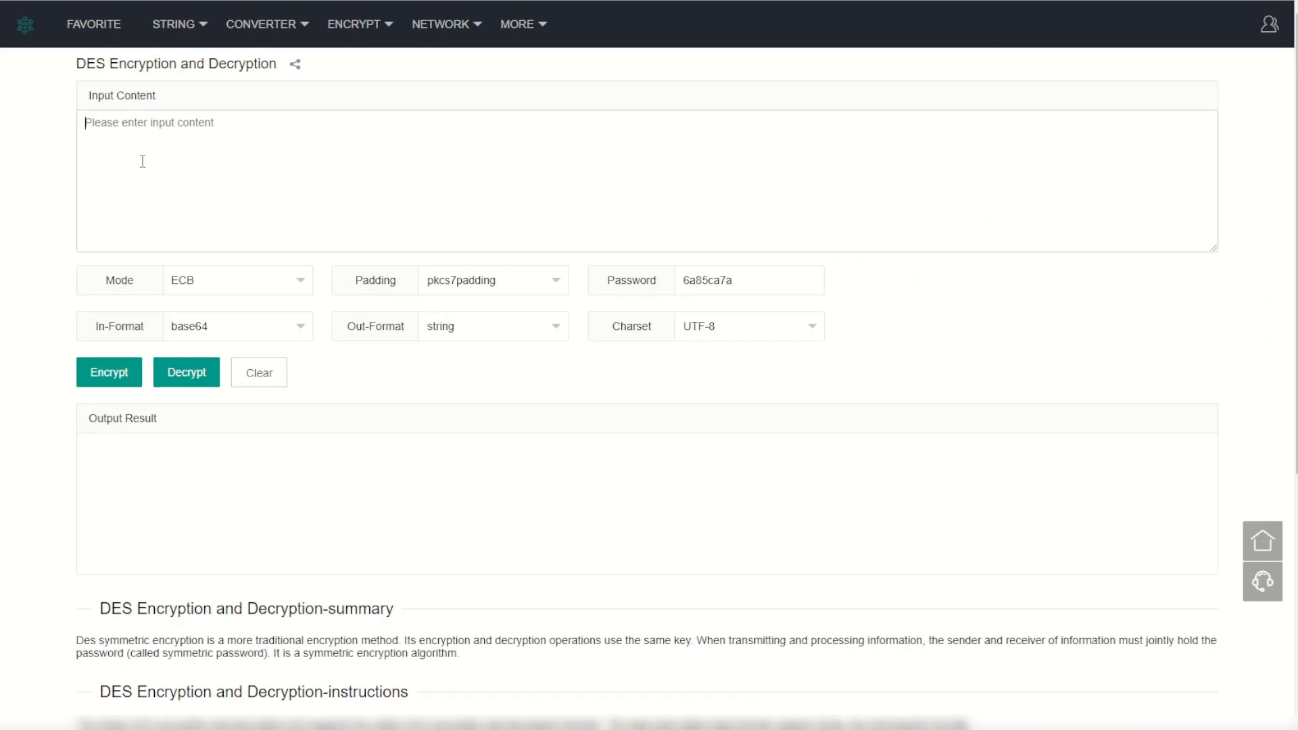
mouse_move(263, 123)
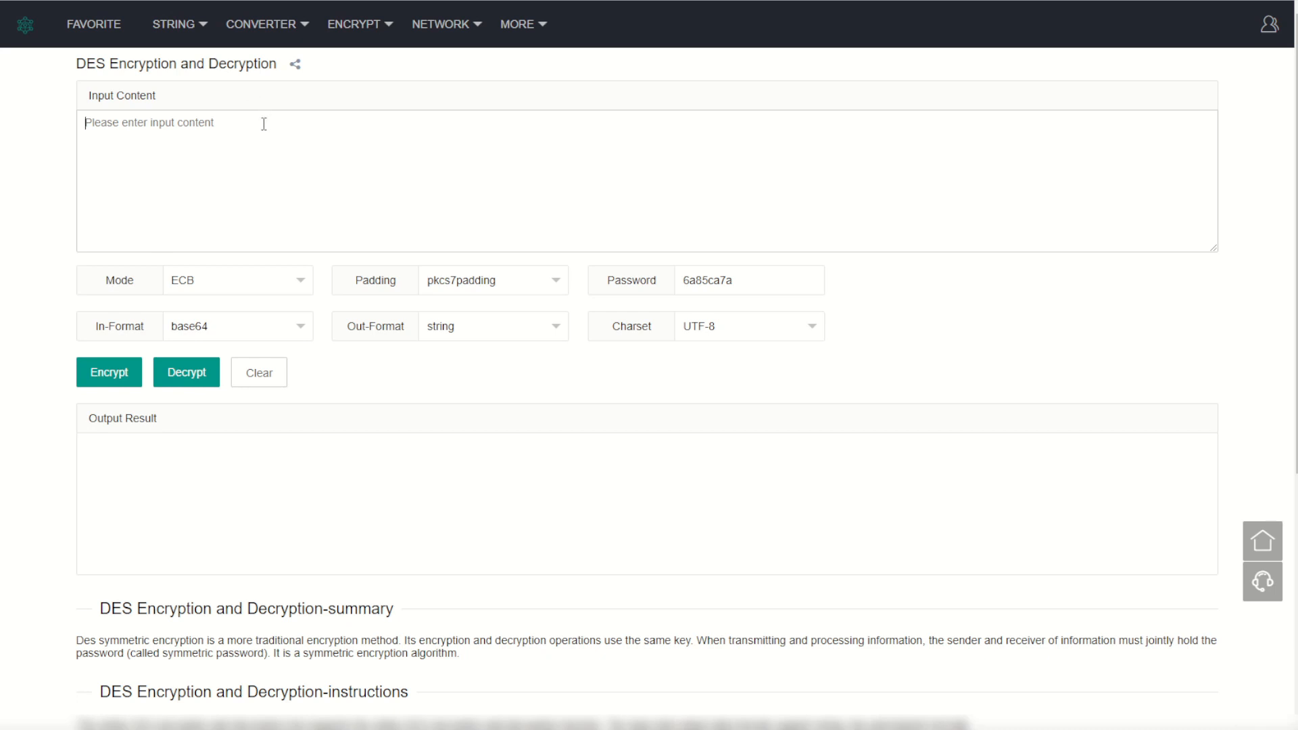
type("qg90FURSCZkNavGw187Ttg==")
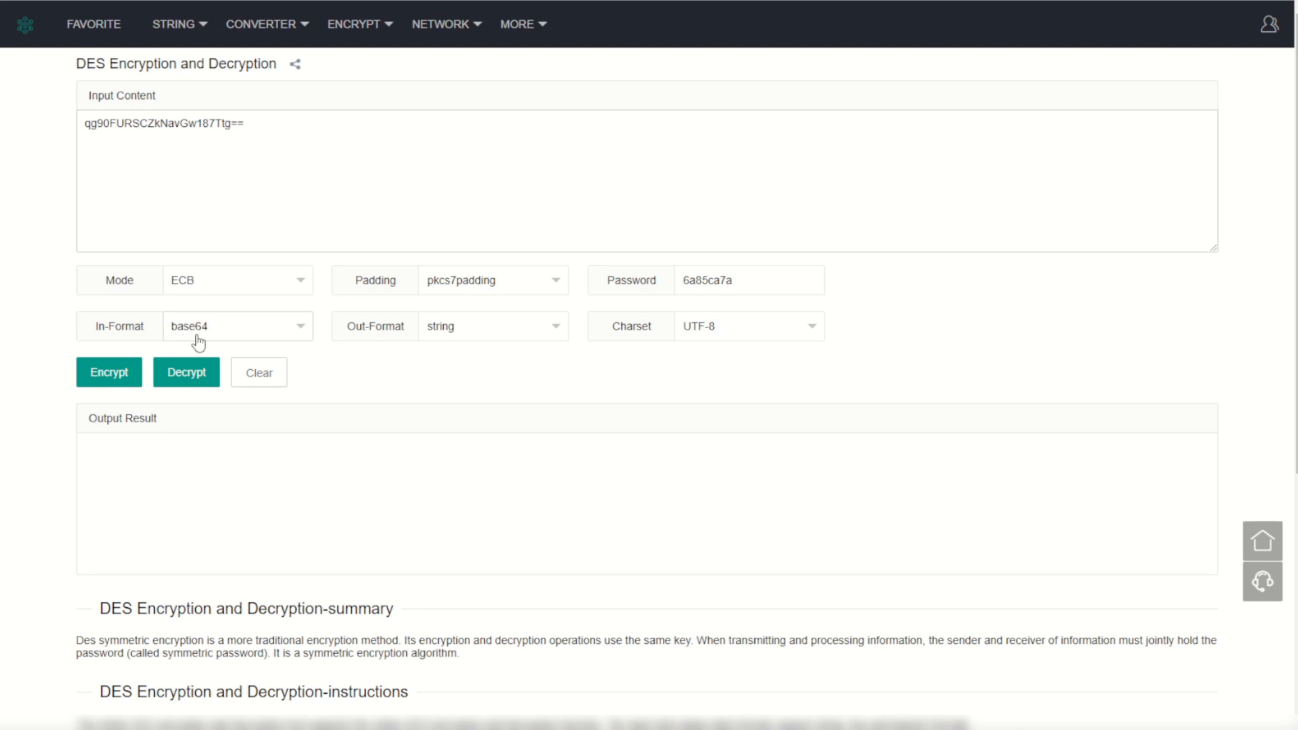
mouse_move(188, 293)
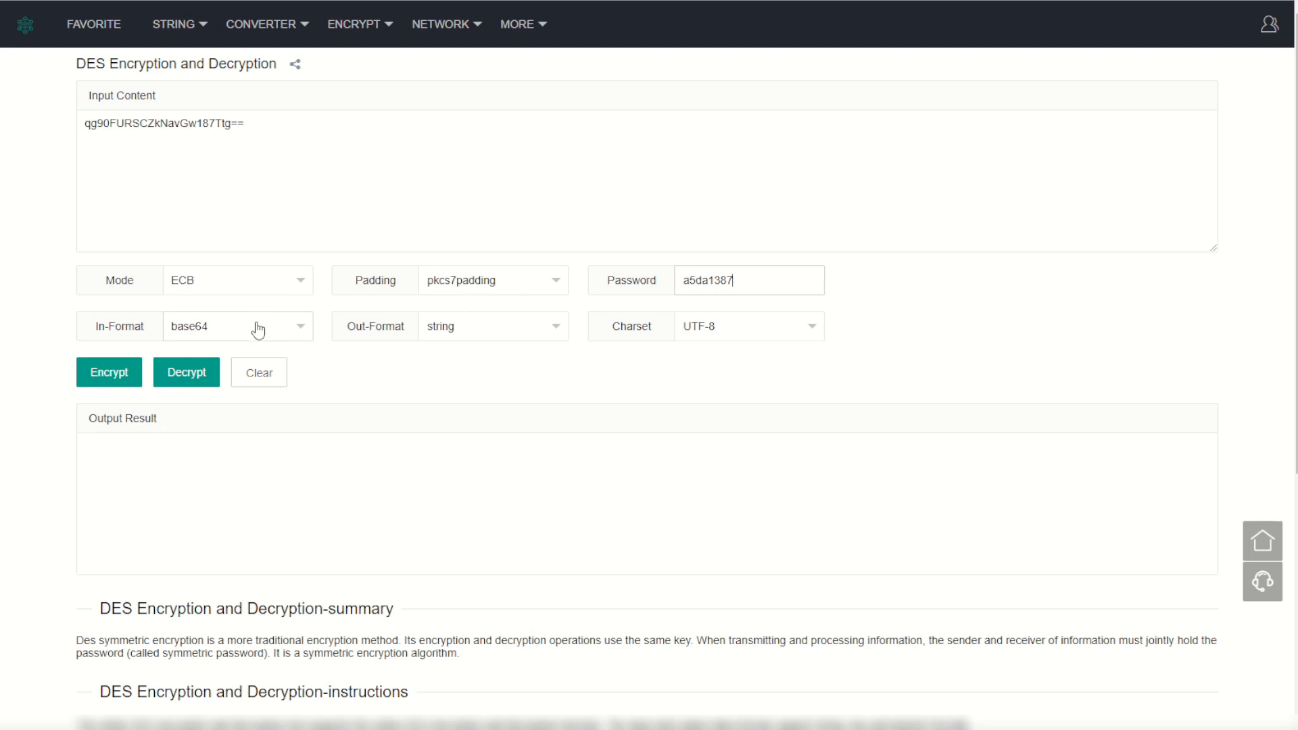
mouse_move(443, 337)
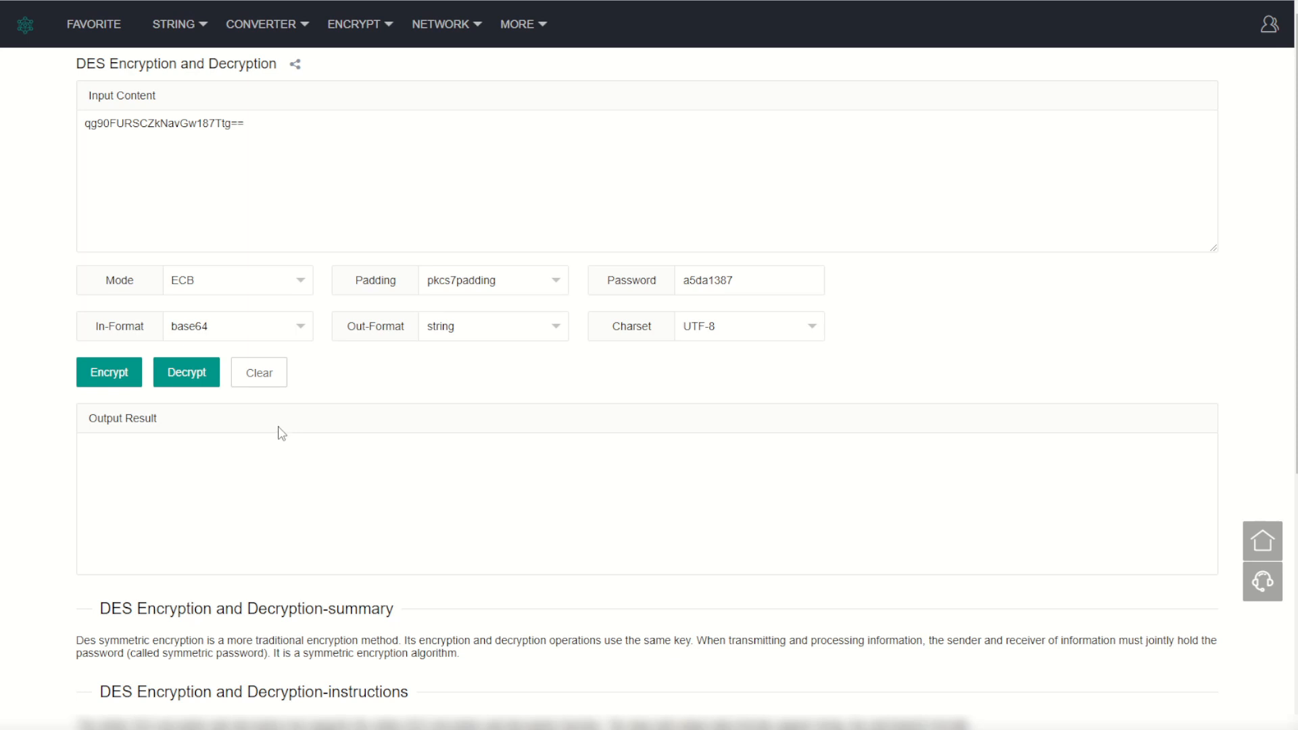
left_click(187, 372)
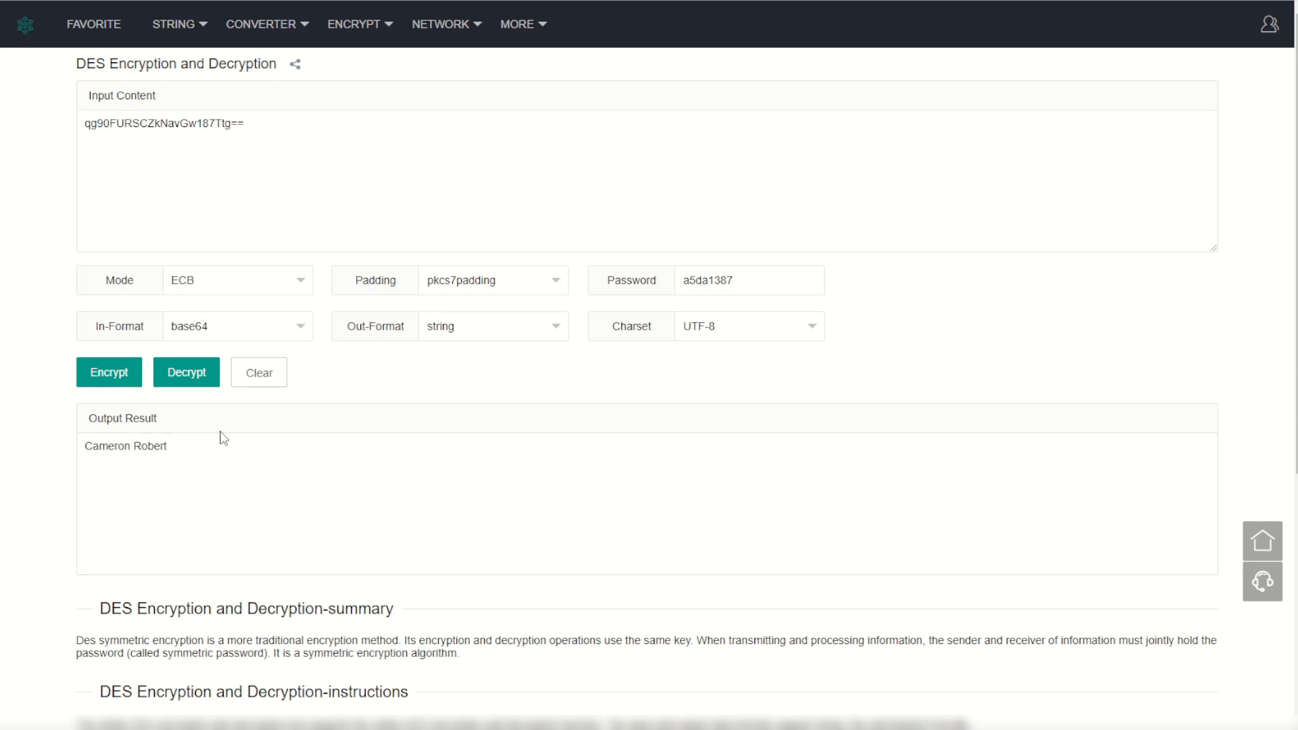
left_click(259, 372)
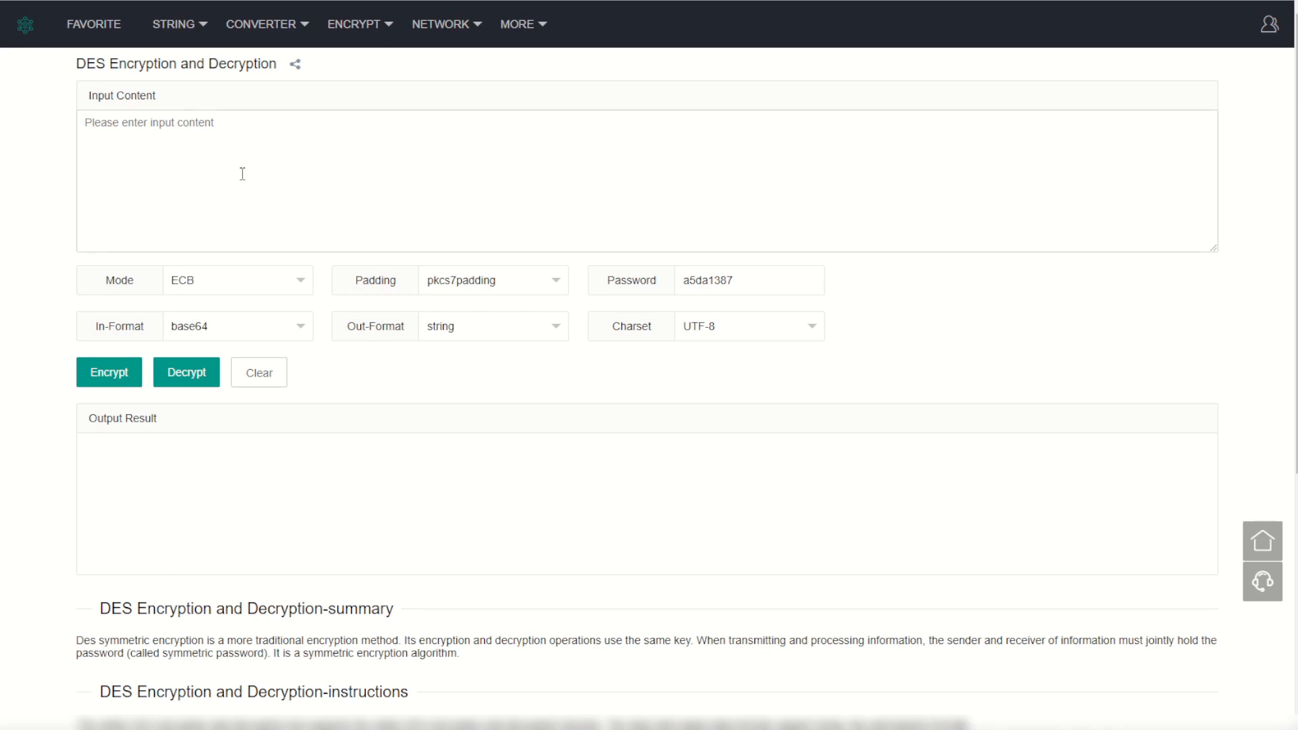
type("It's Work")
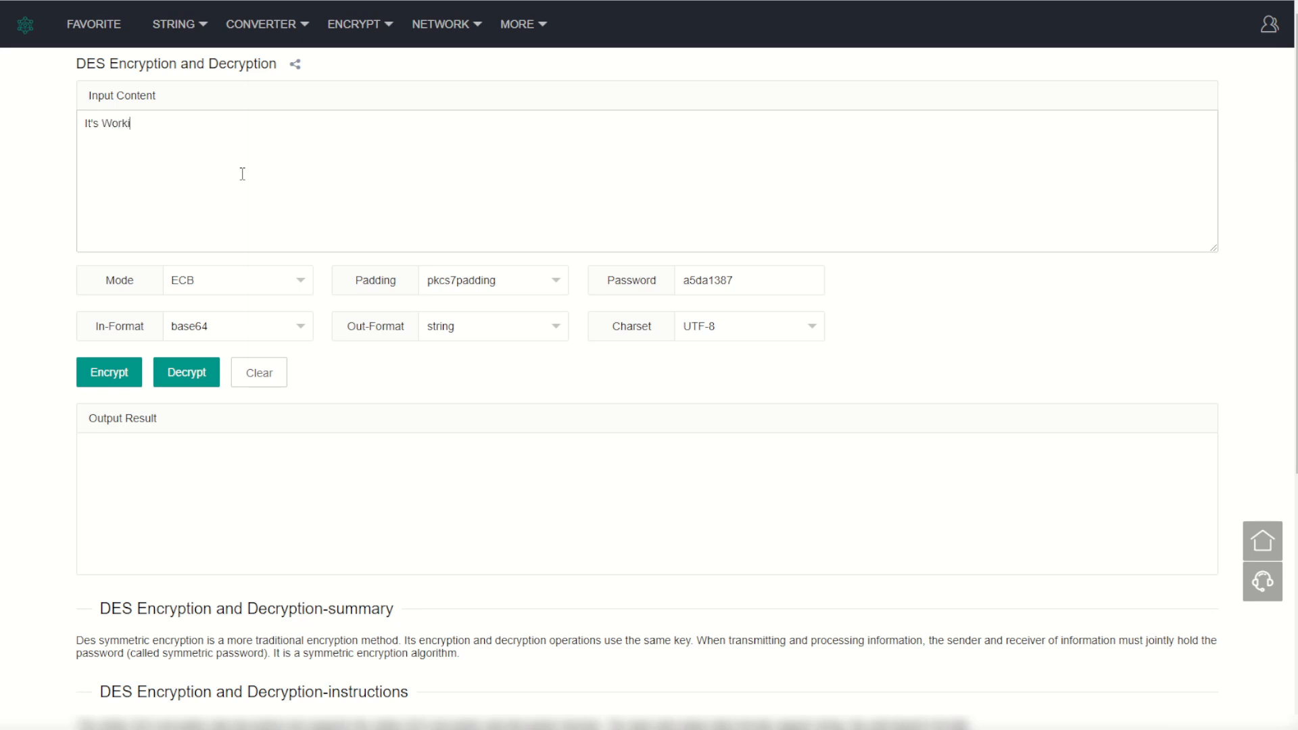
type("ing!!")
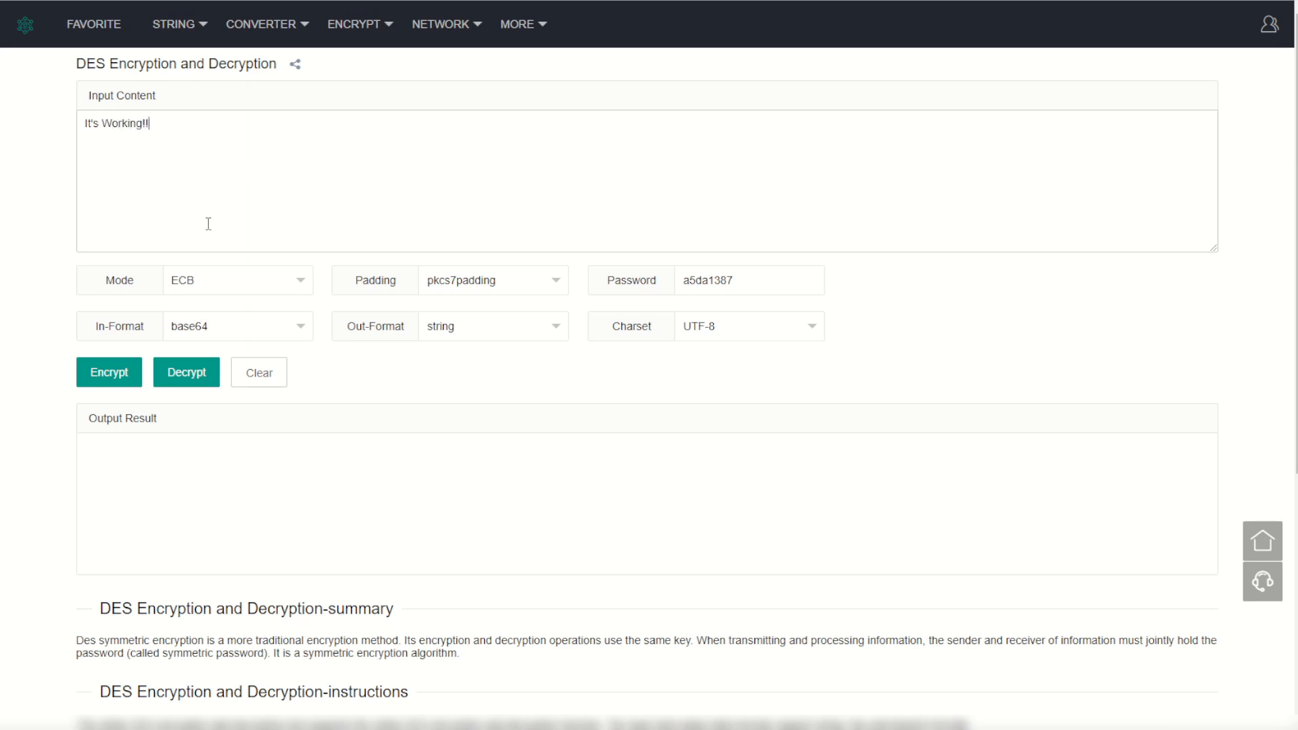
left_click(238, 326)
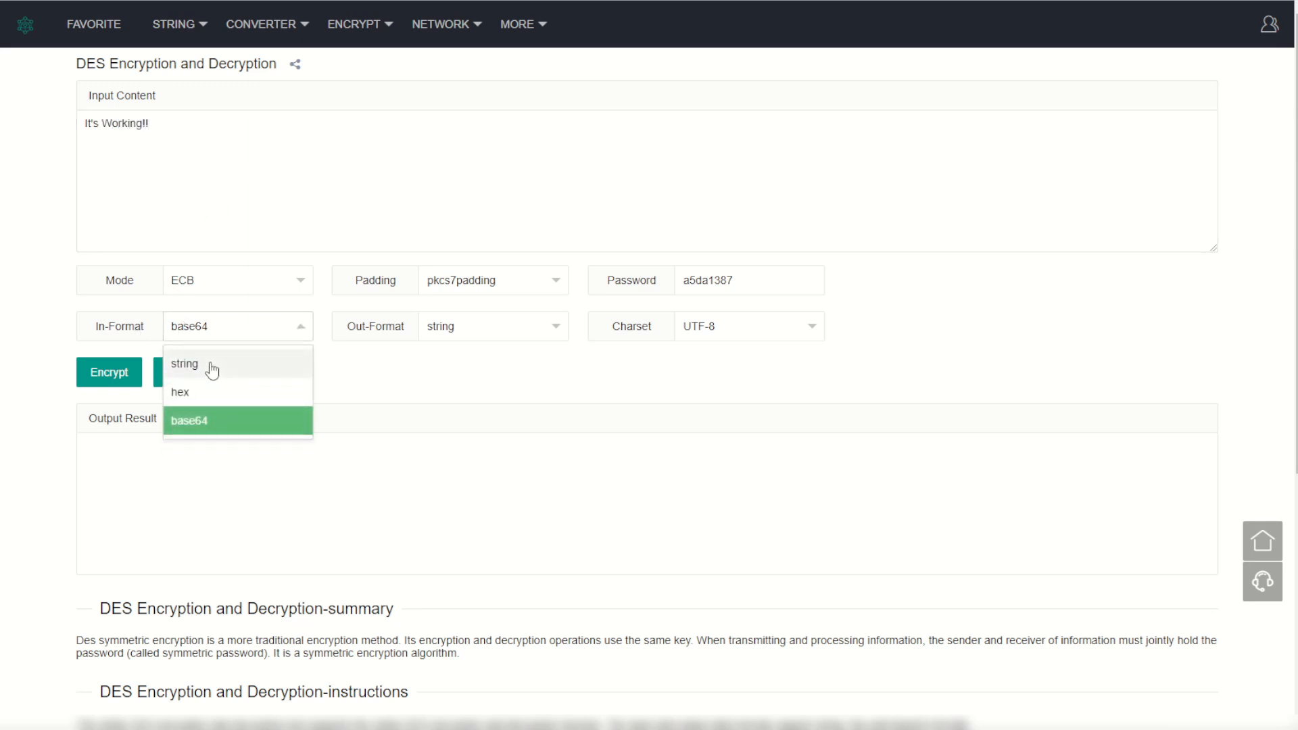
left_click(185, 363)
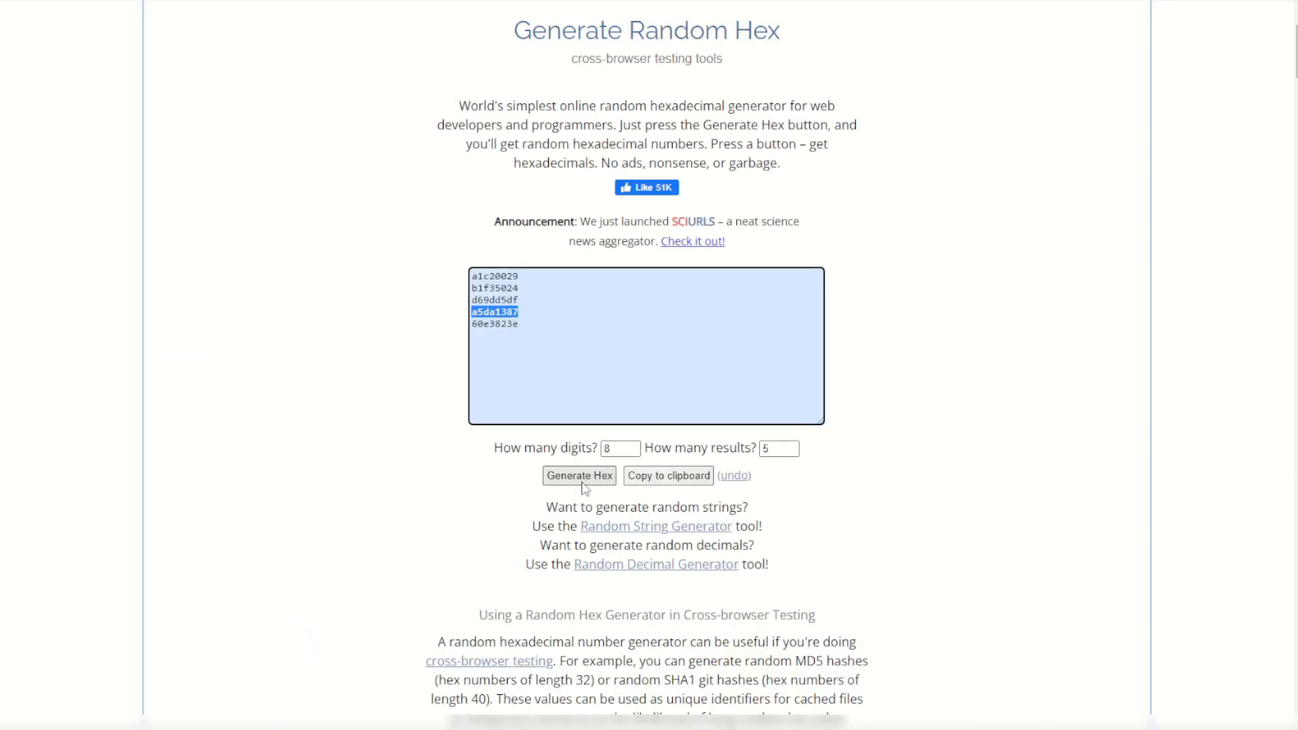
left_click(579, 476)
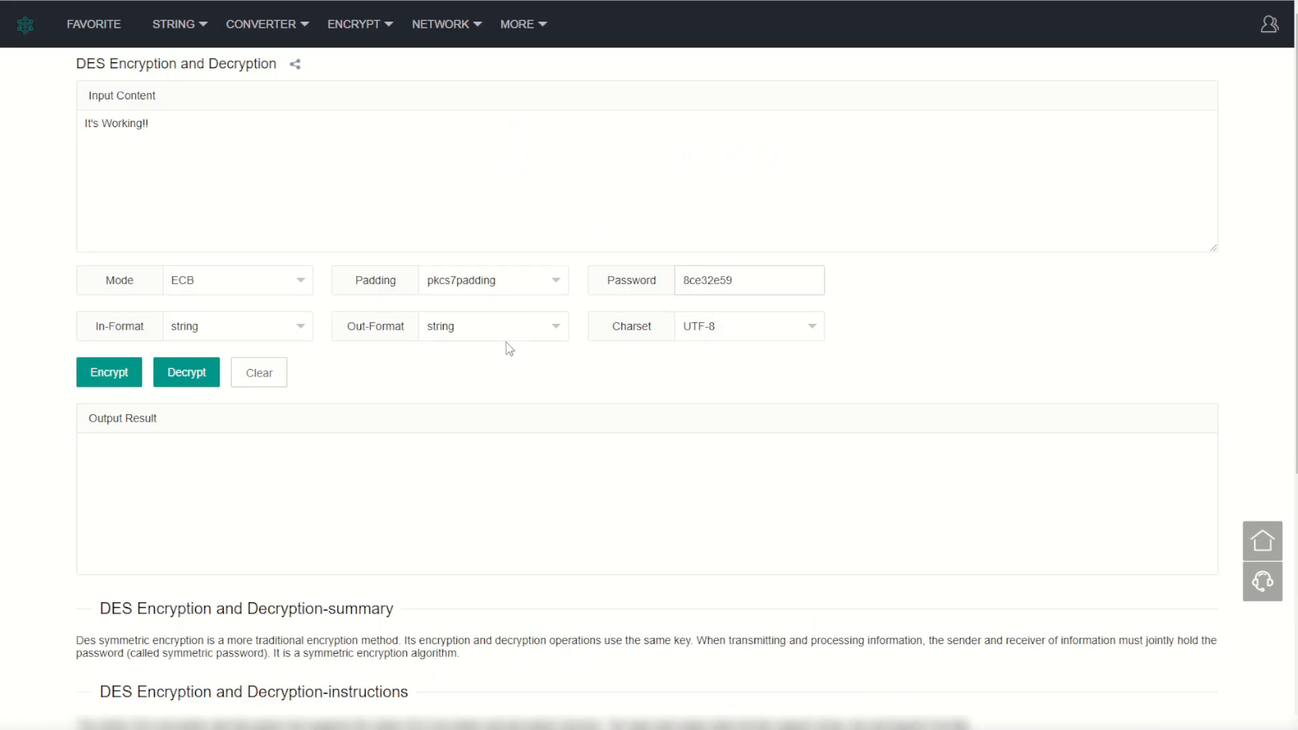
left_click(493, 325)
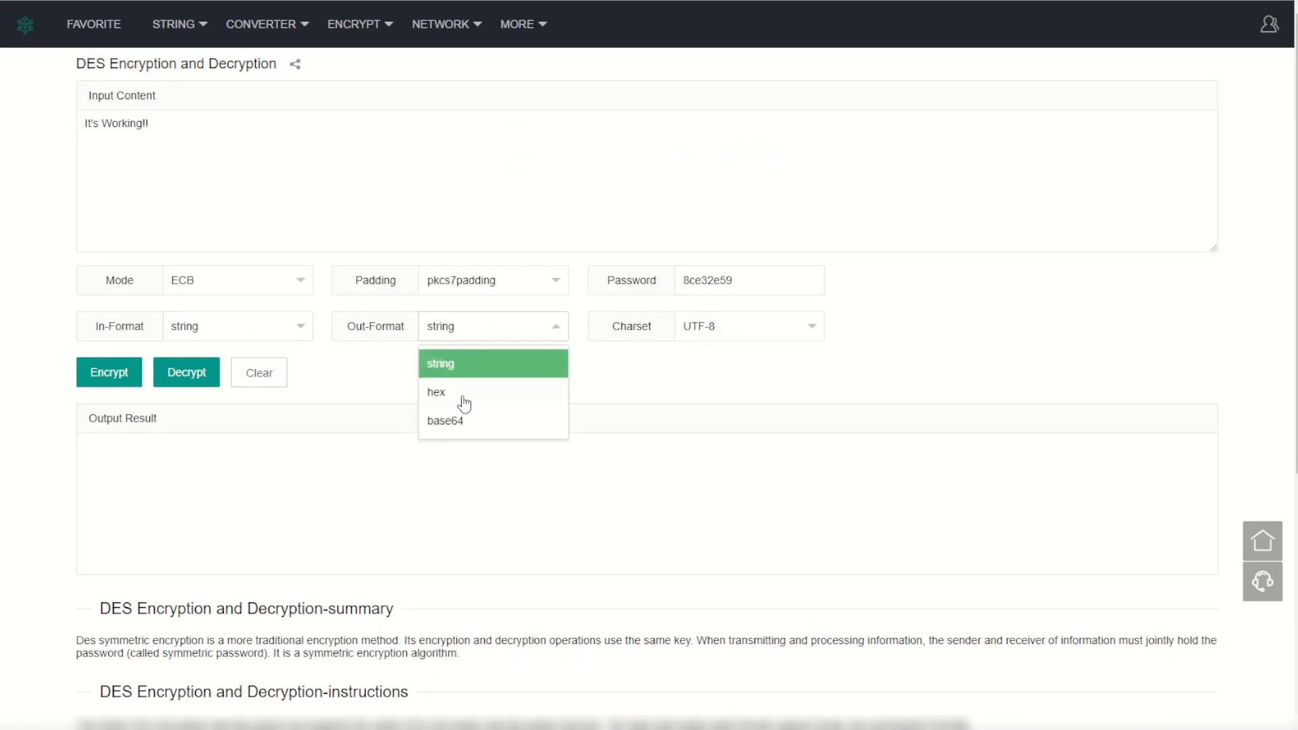
left_click(446, 420)
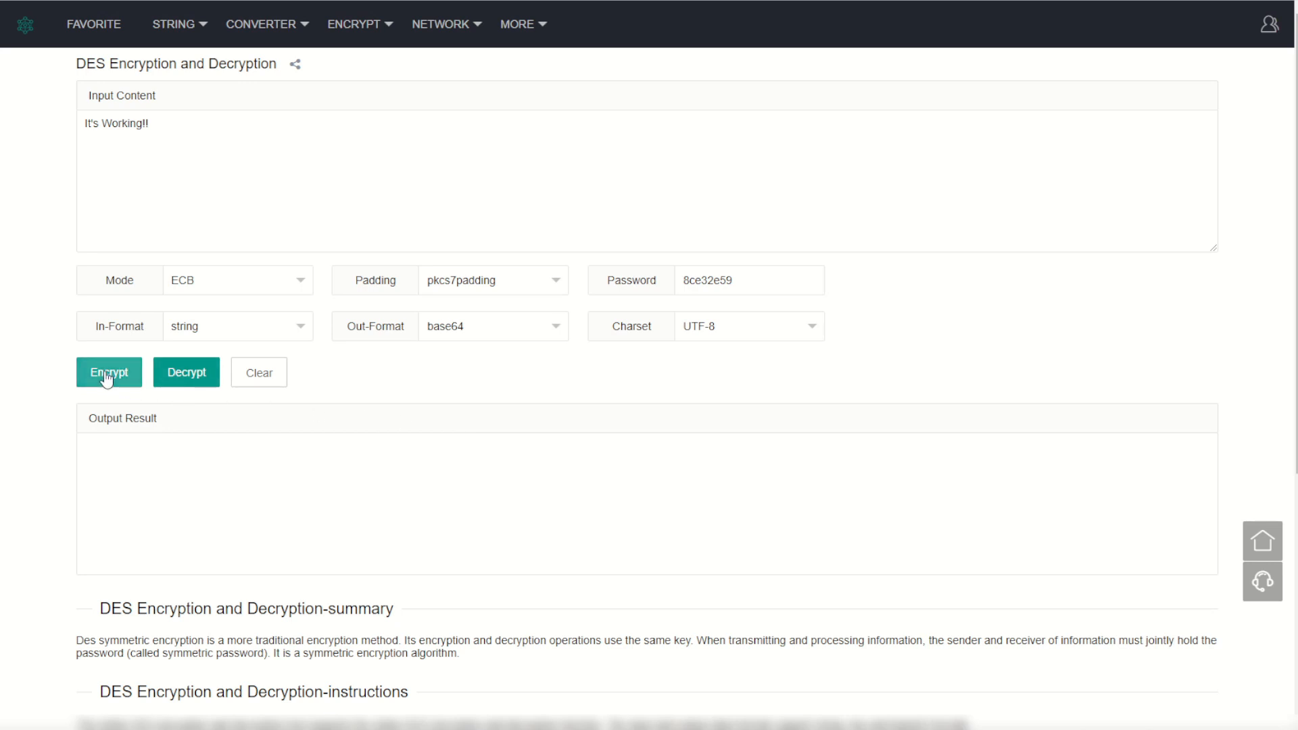
left_click(108, 372)
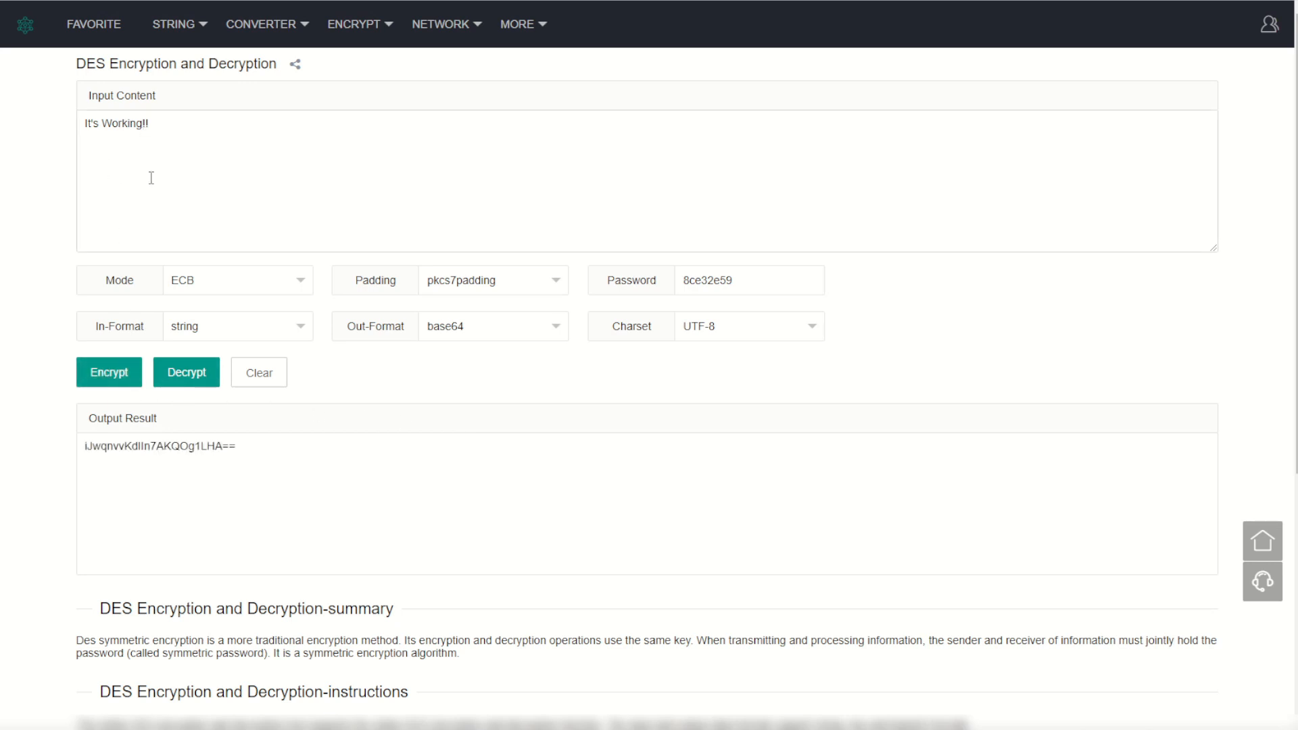
double_click(159, 446)
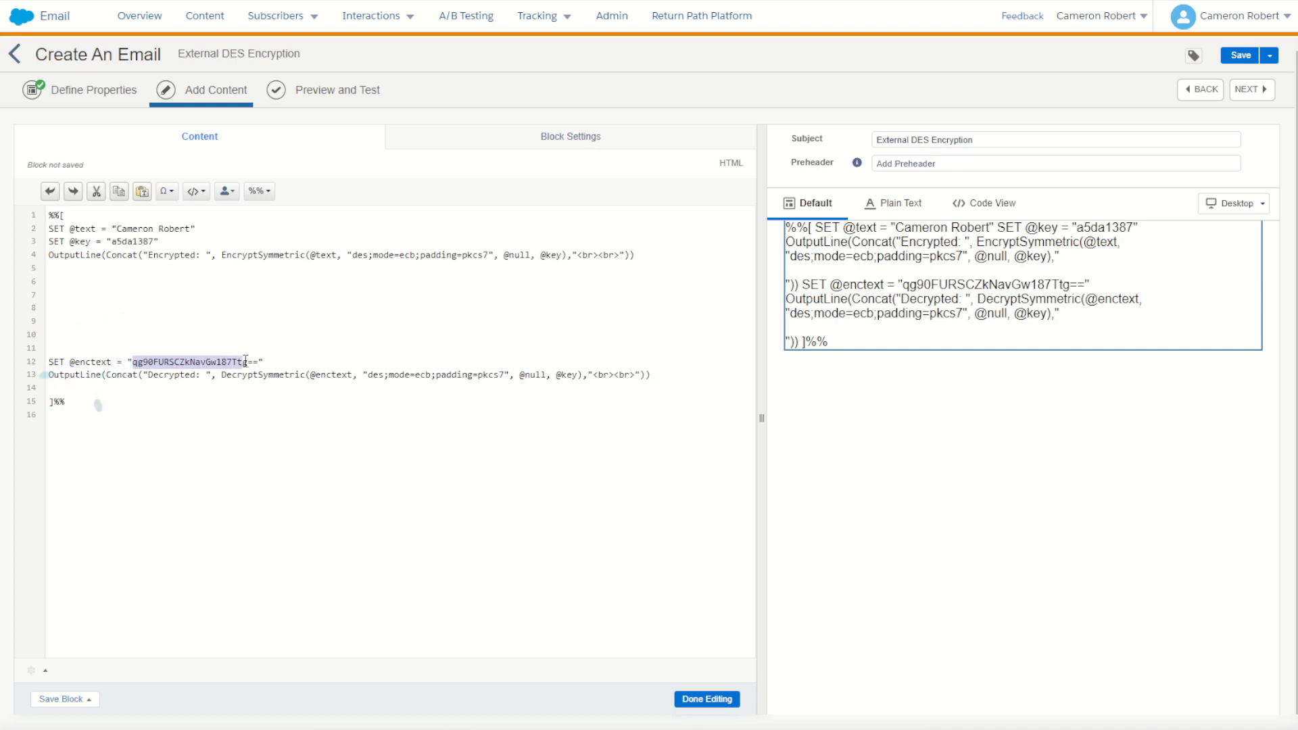
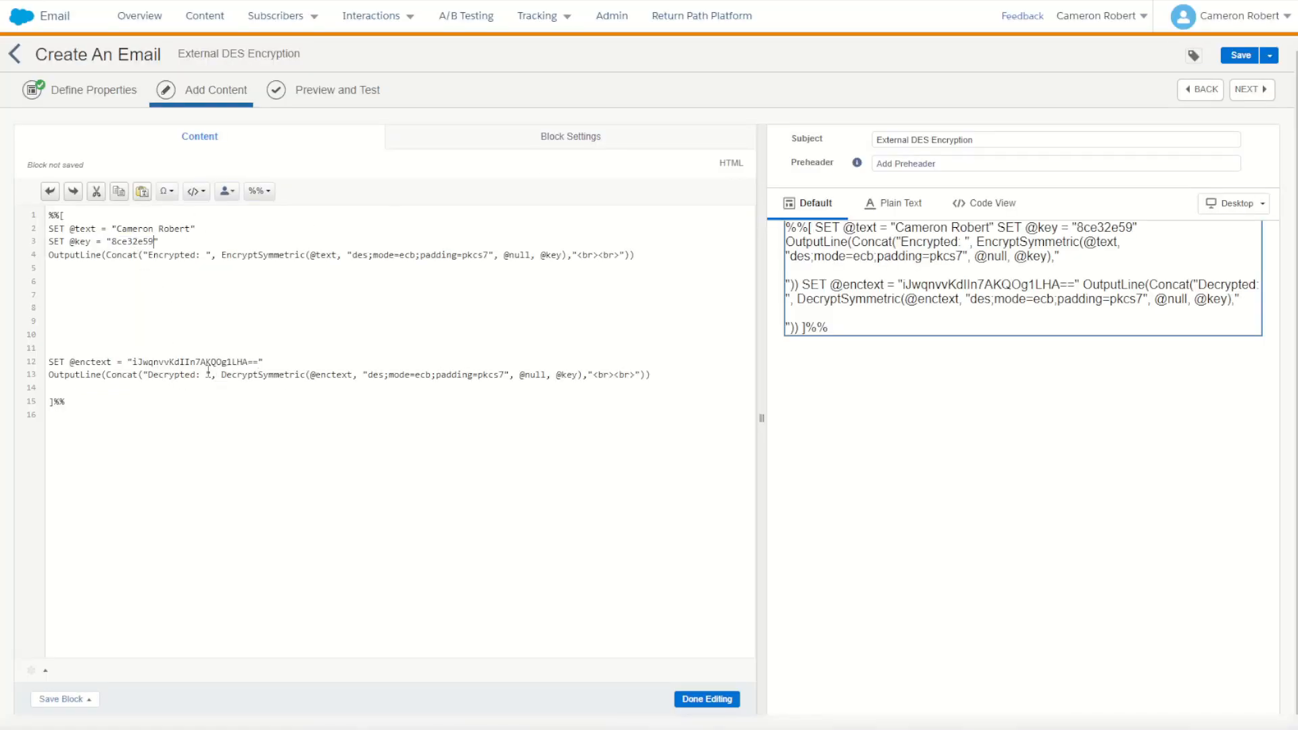
double_click(197, 362)
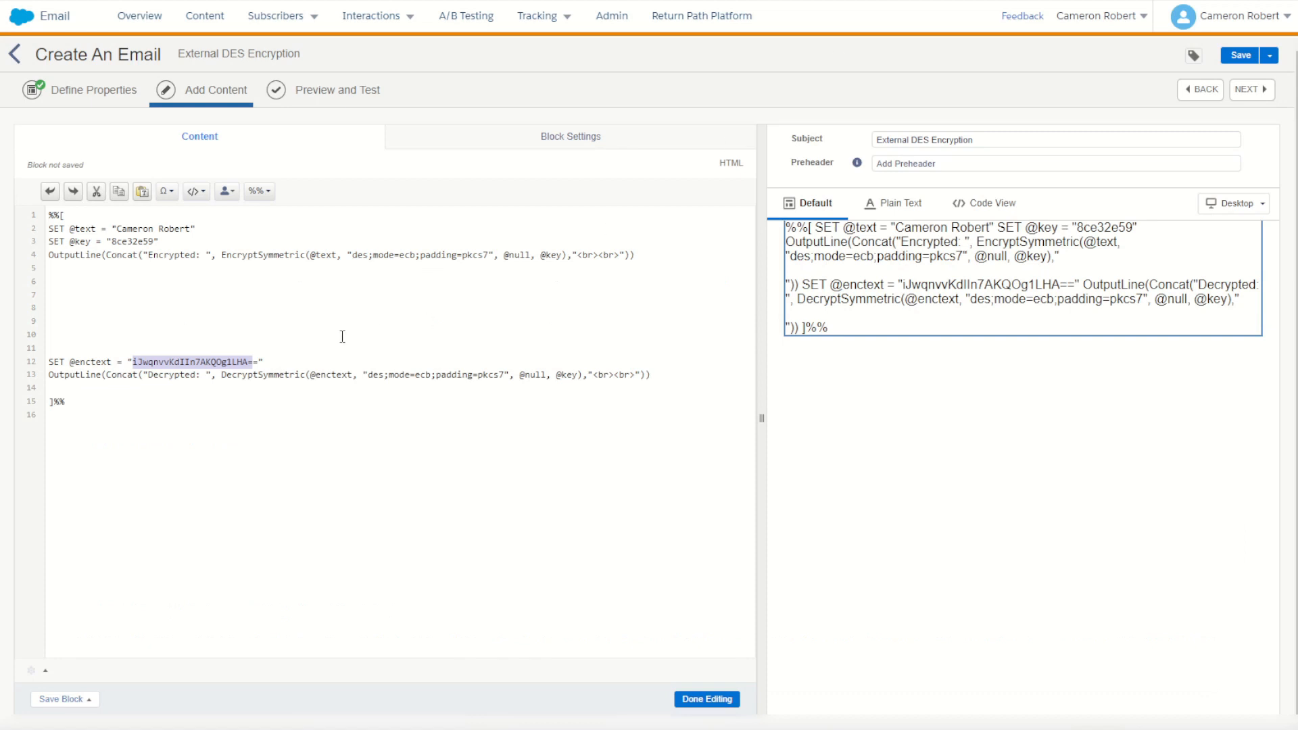
left_click(89, 384)
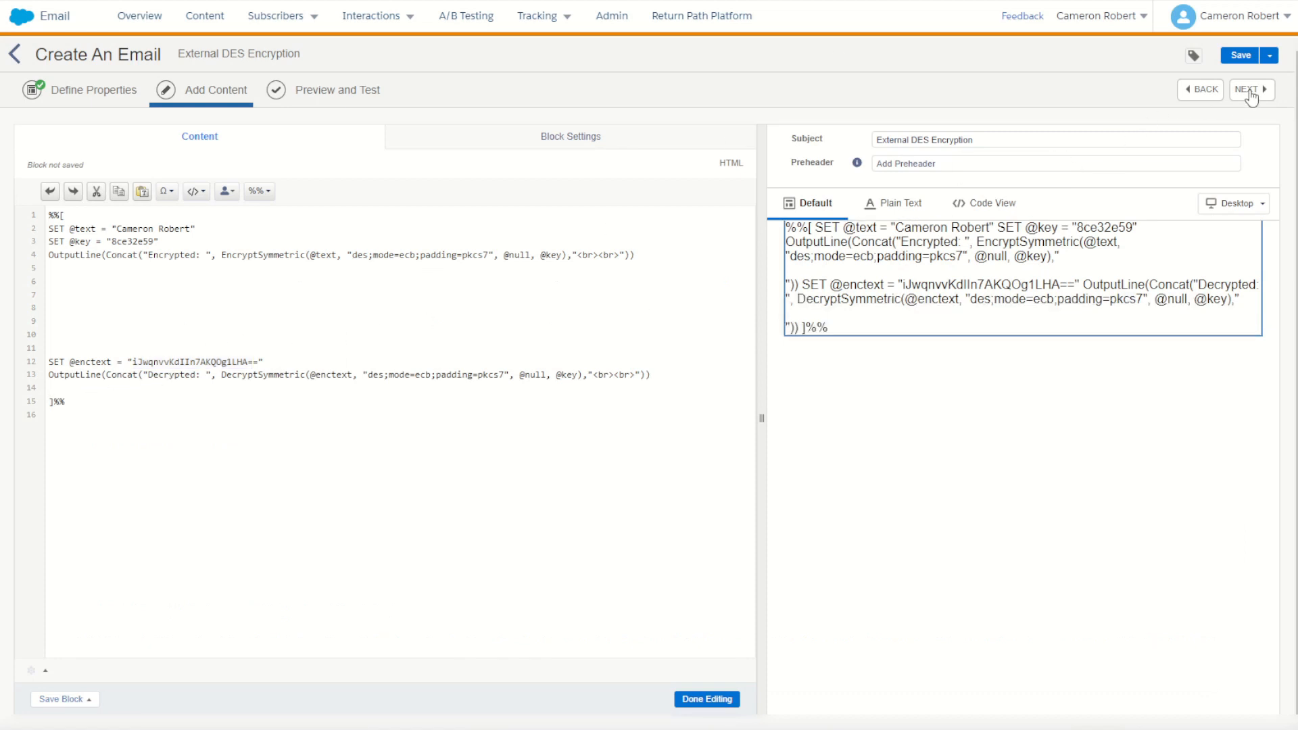
- Preview the email to confirm "Decrypted: It's Working!!" appears
left_click(1247, 89)
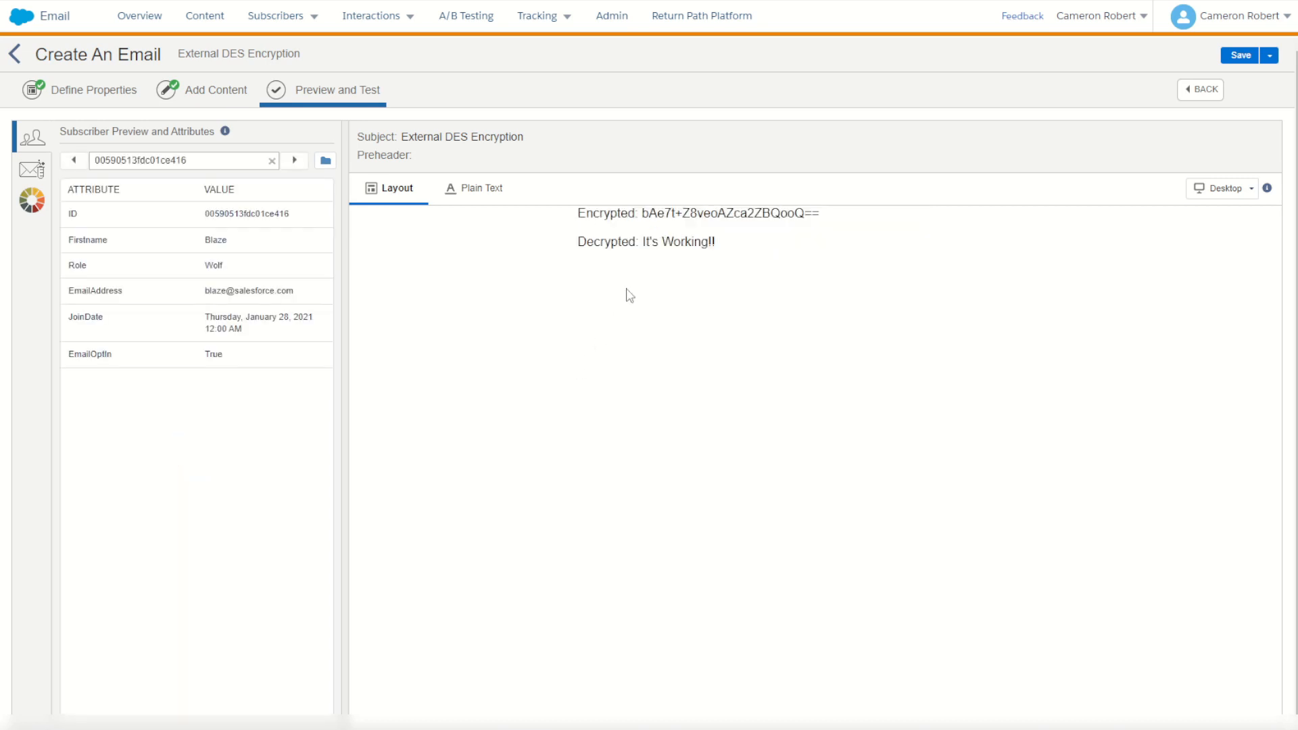
double_click(677, 242)
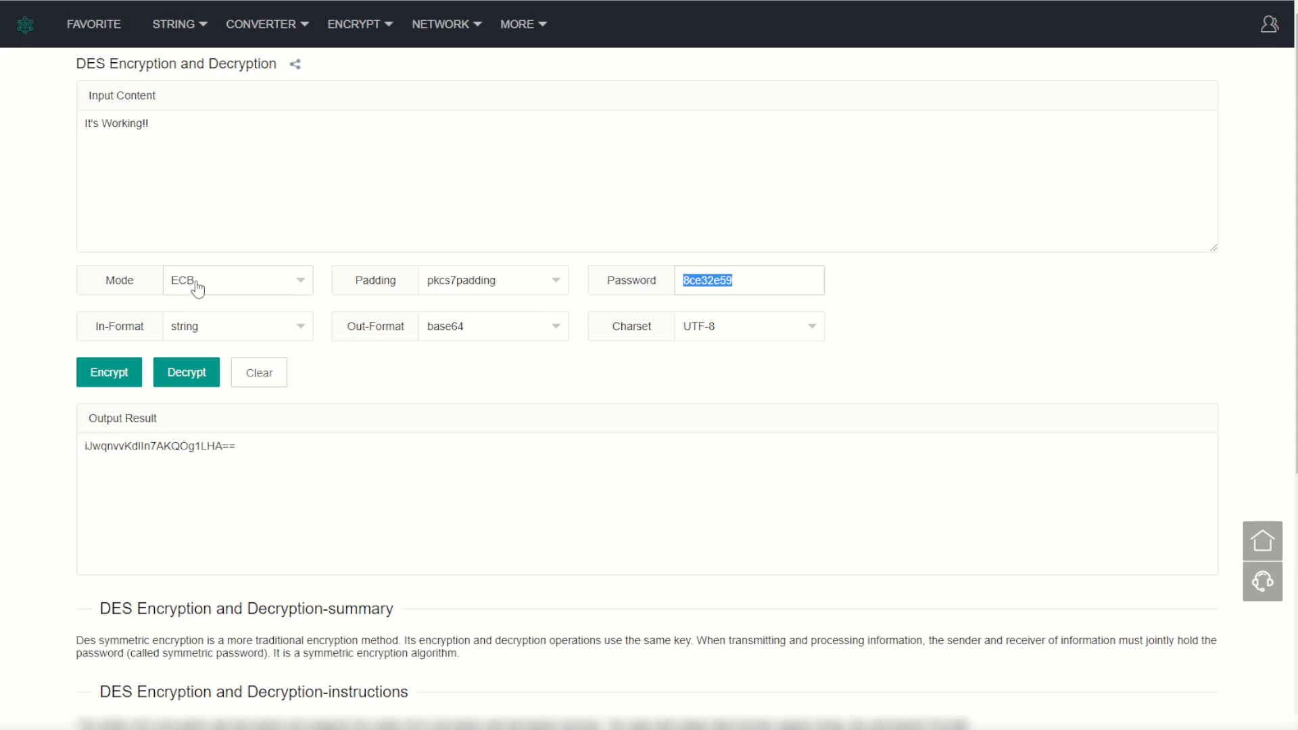
mouse_move(457, 300)
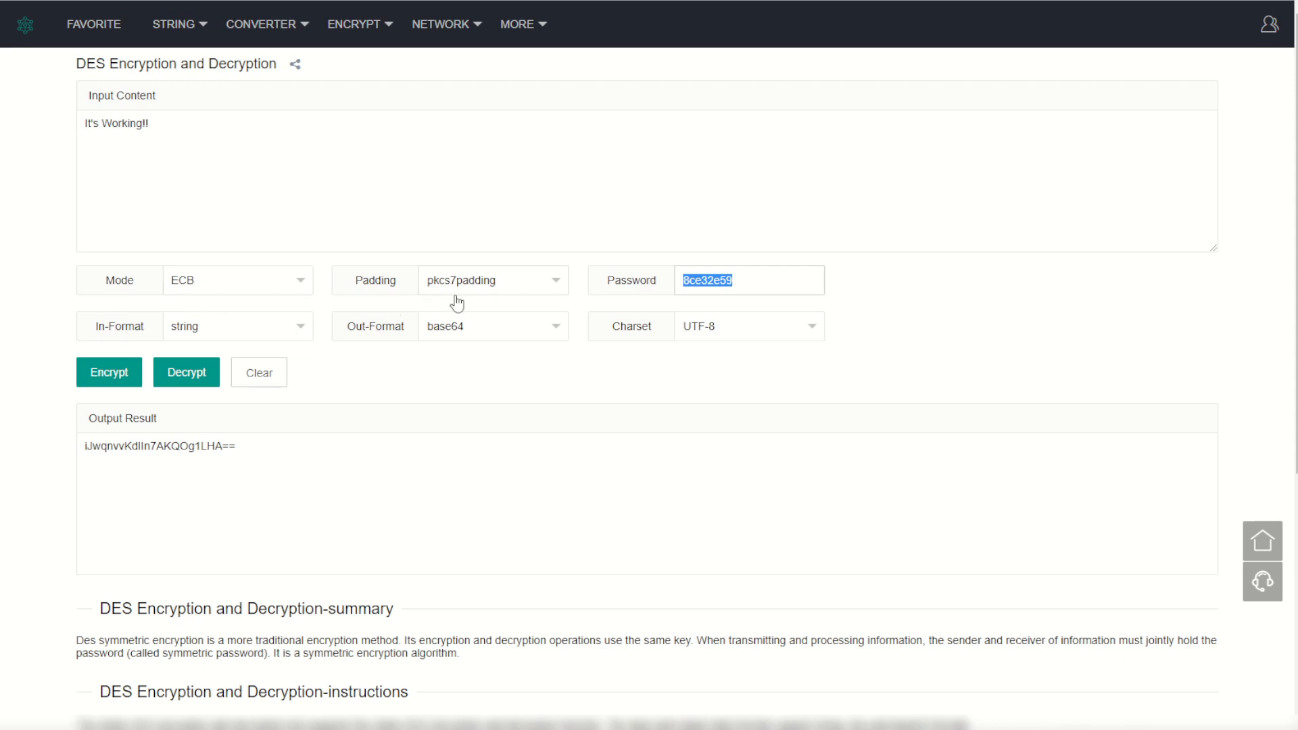